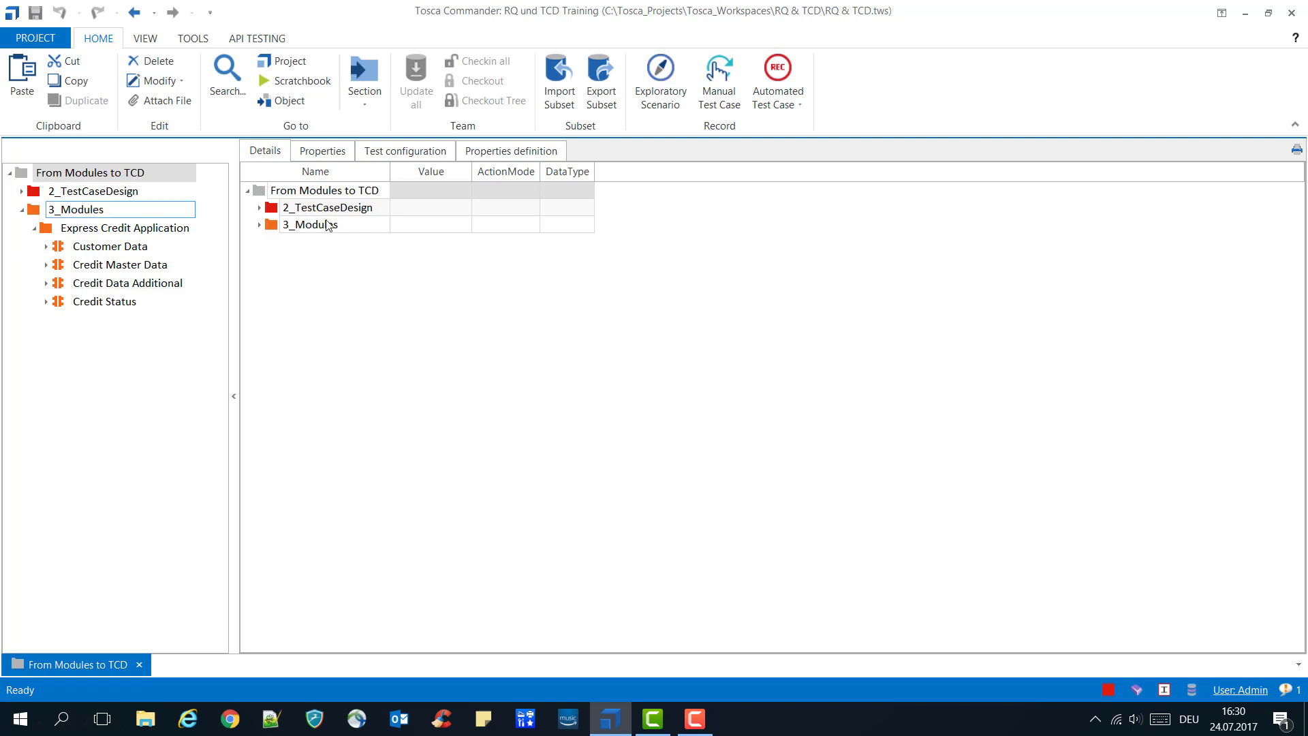
- Inspect the Credit Master Data, Credit Data Additional and Credit Status attributes and value ranges
left_click(124, 228)
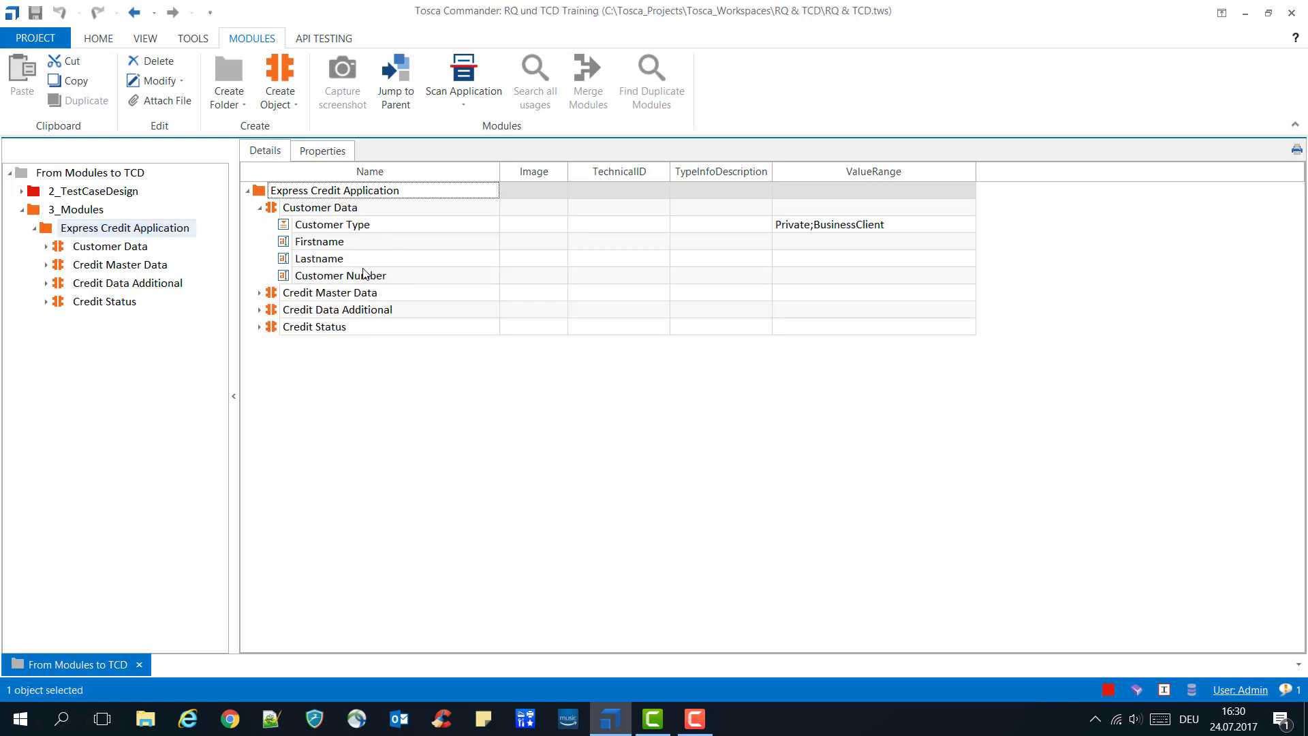
mouse_move(369, 241)
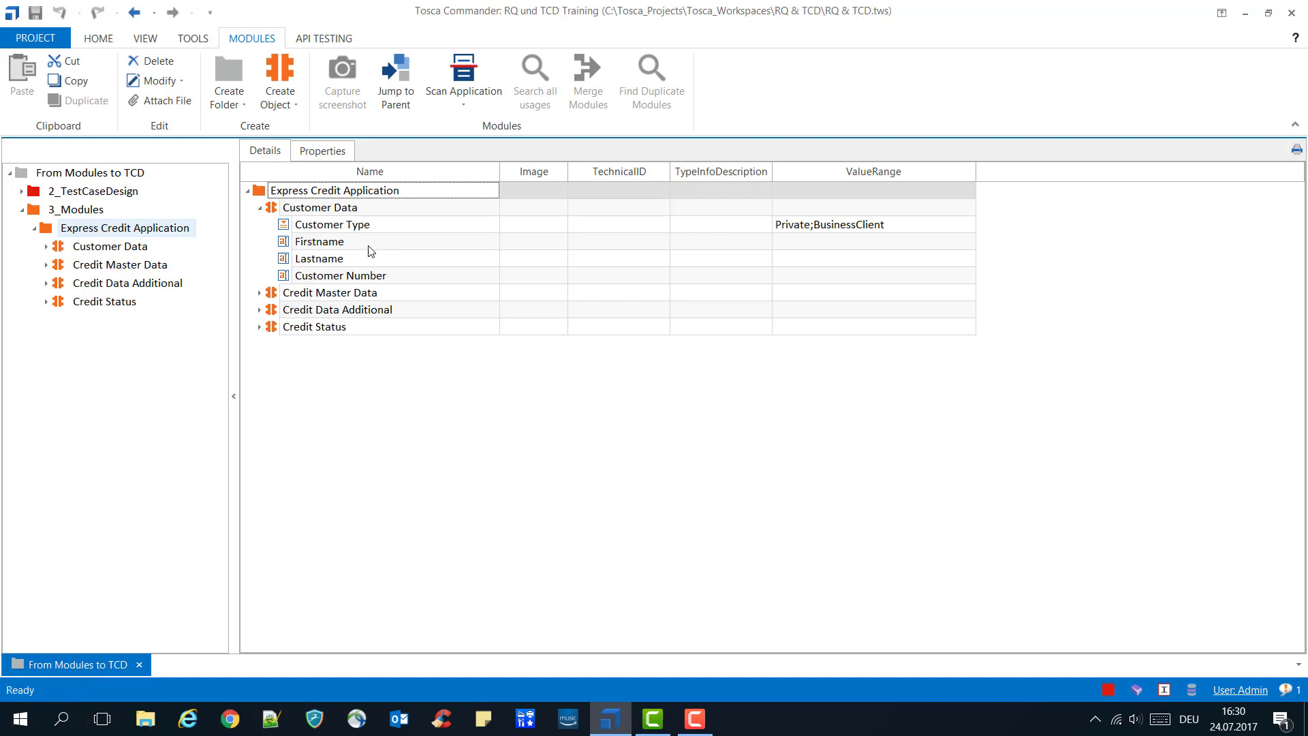
mouse_move(455, 265)
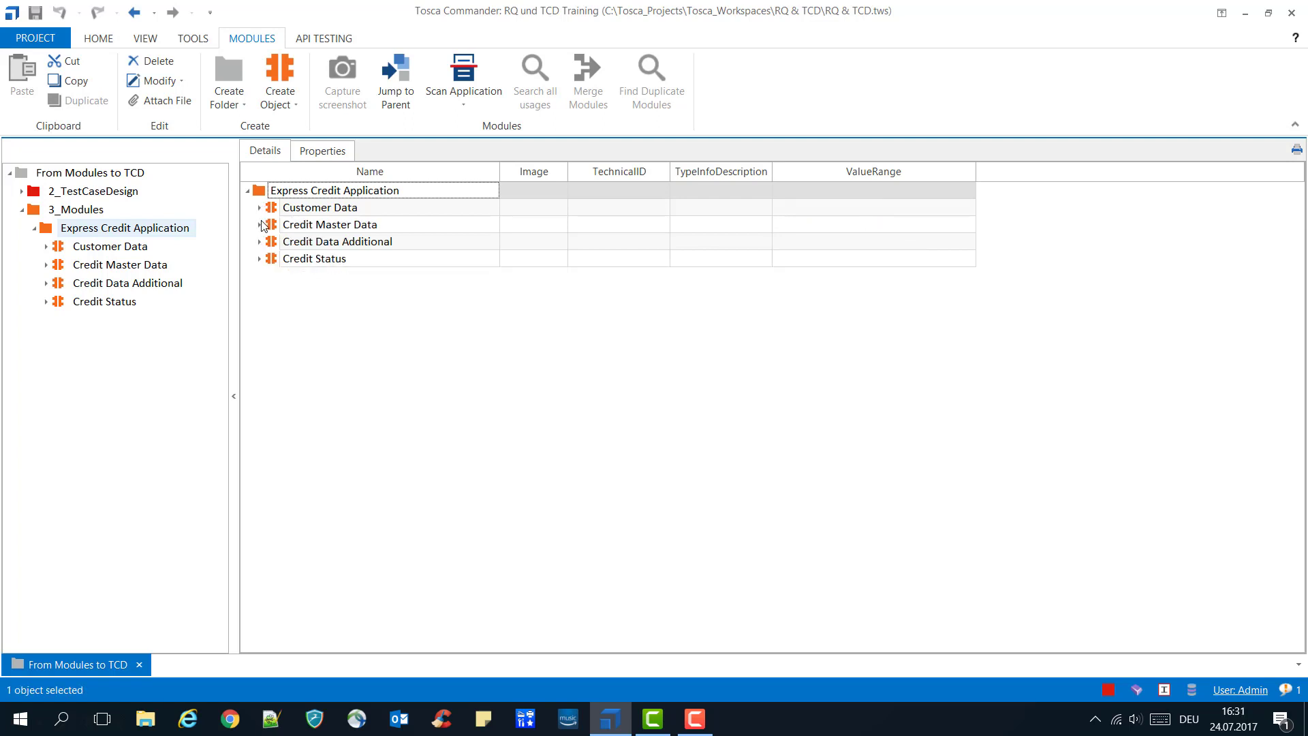
left_click(259, 224)
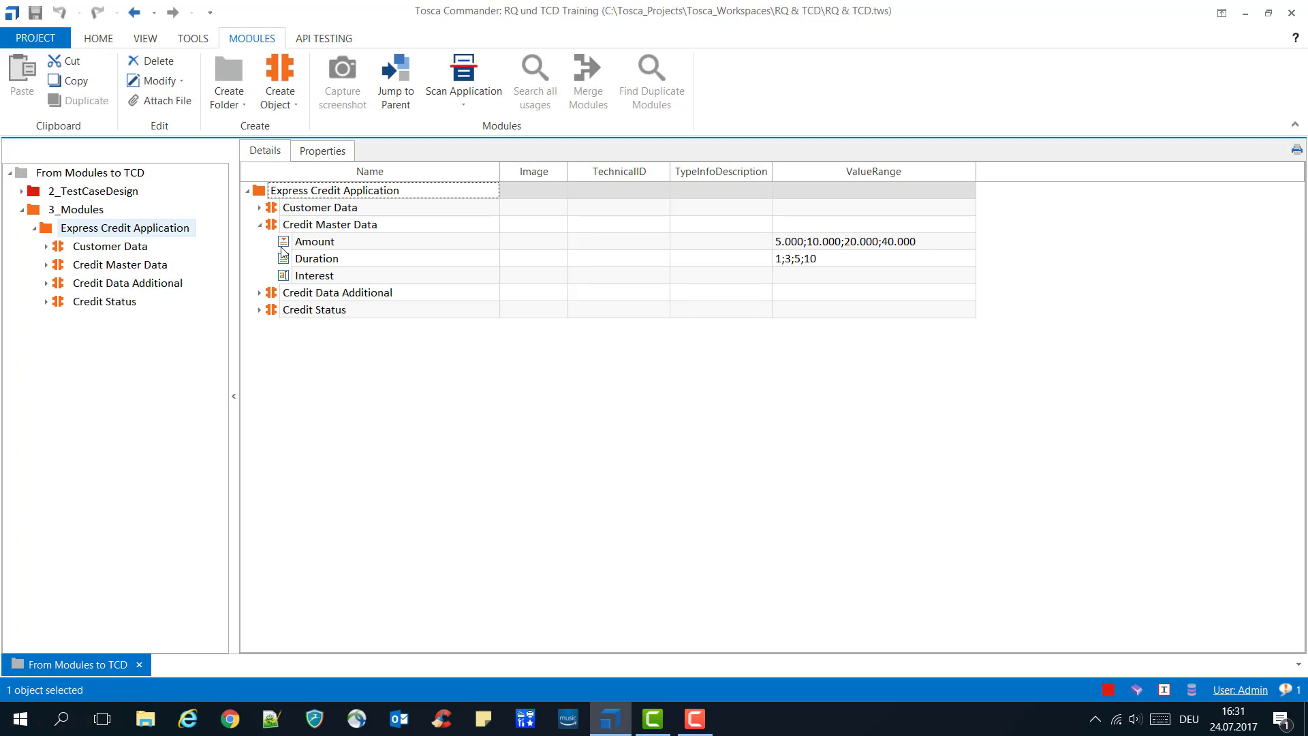
mouse_move(288, 279)
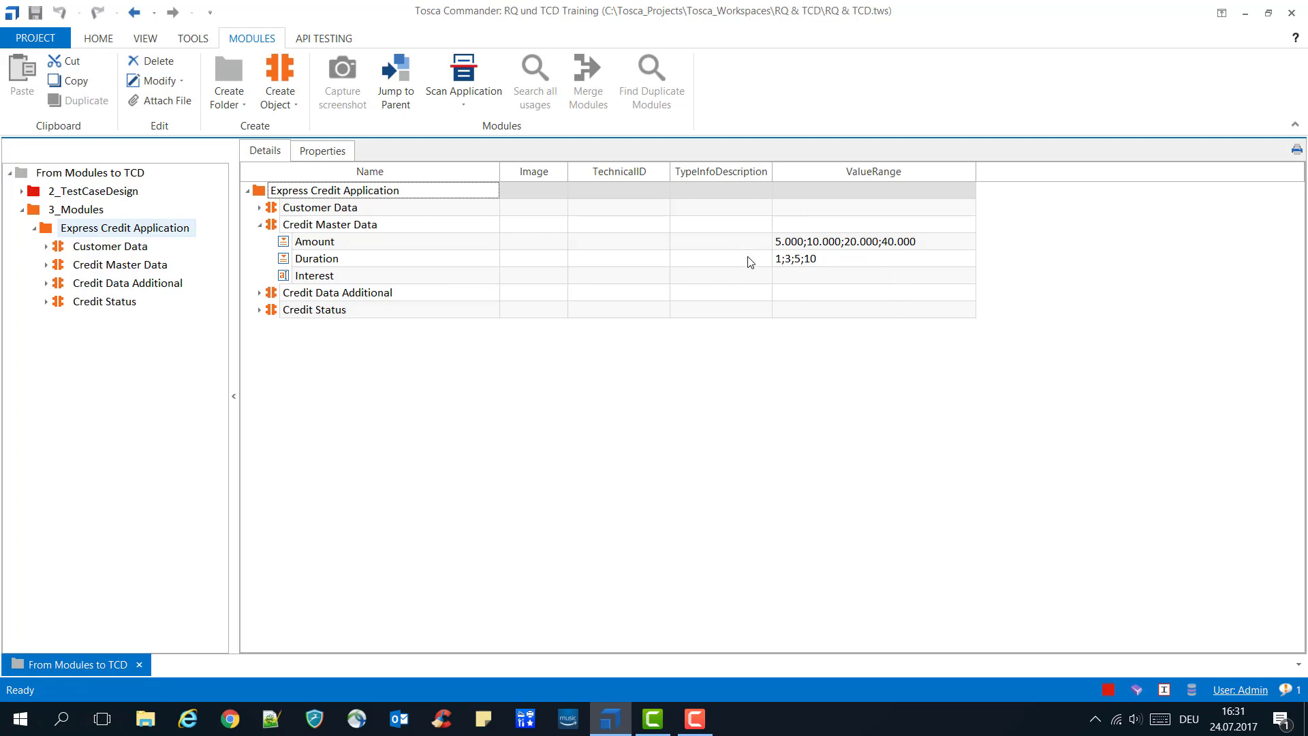
mouse_move(490, 240)
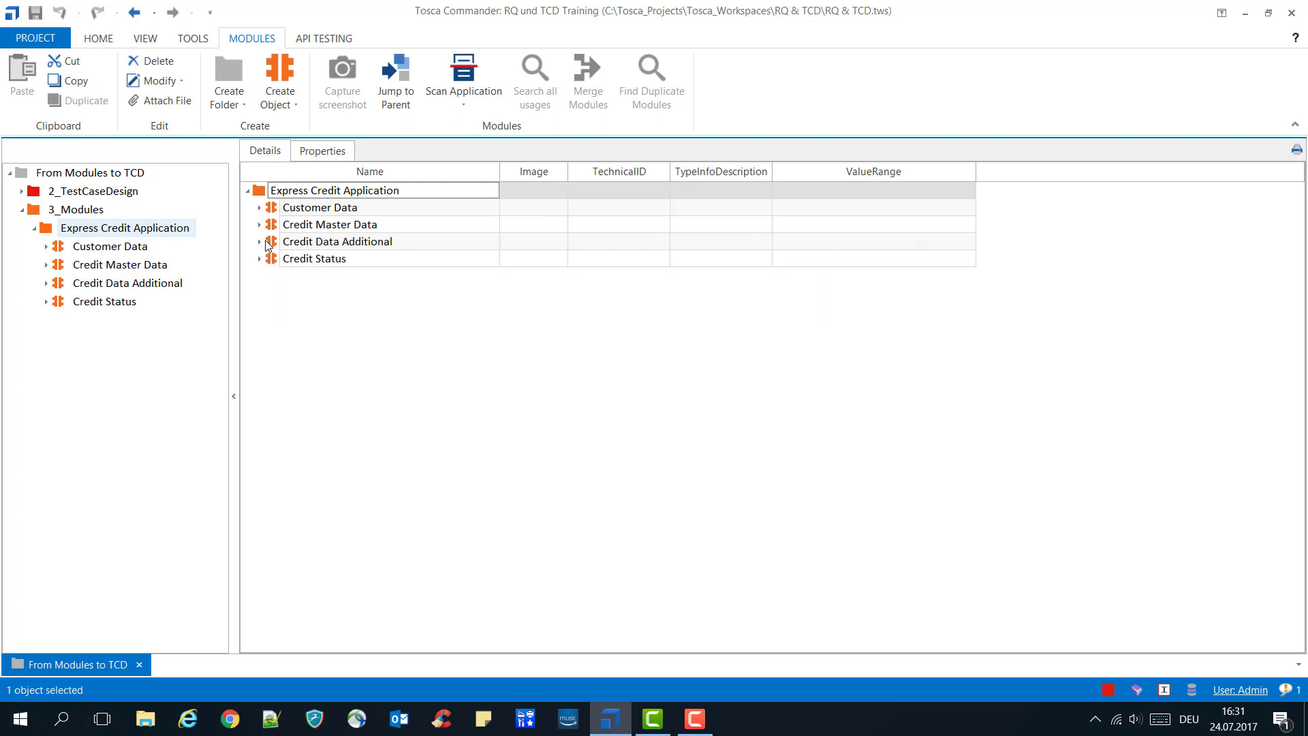
left_click(259, 242)
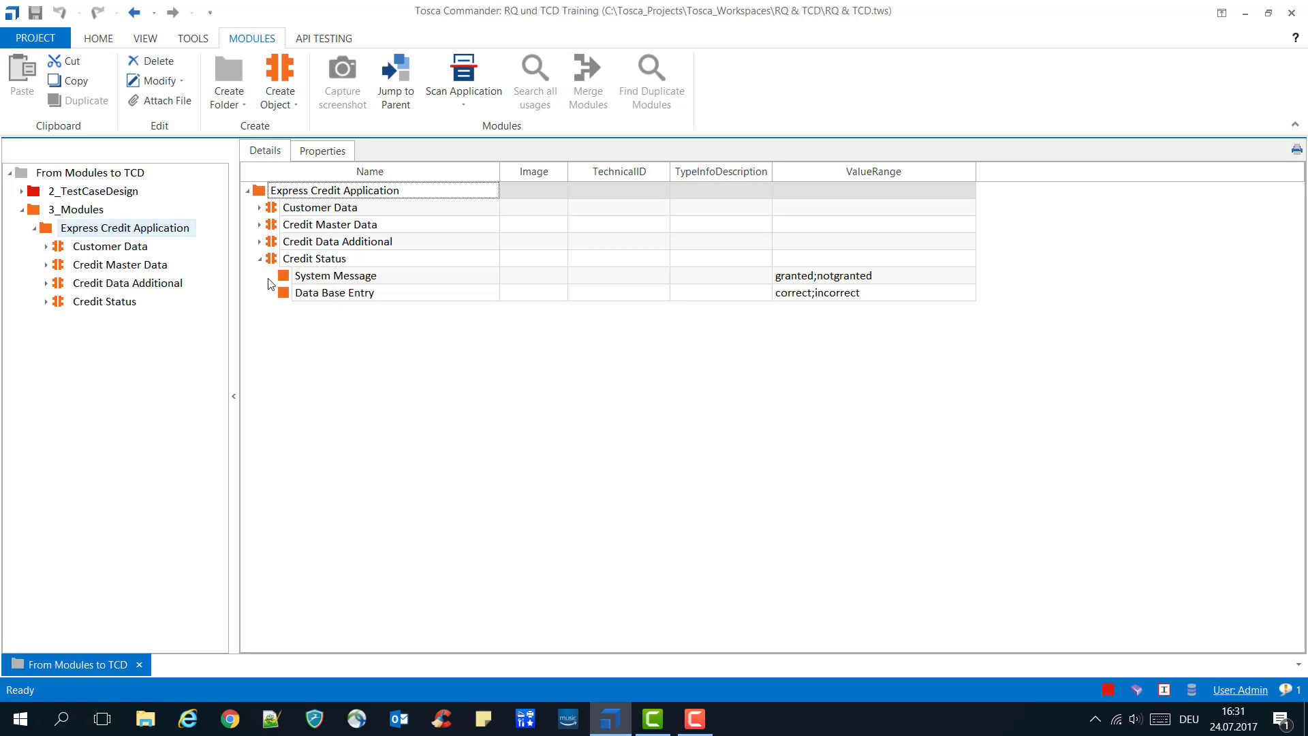
left_click(259, 257)
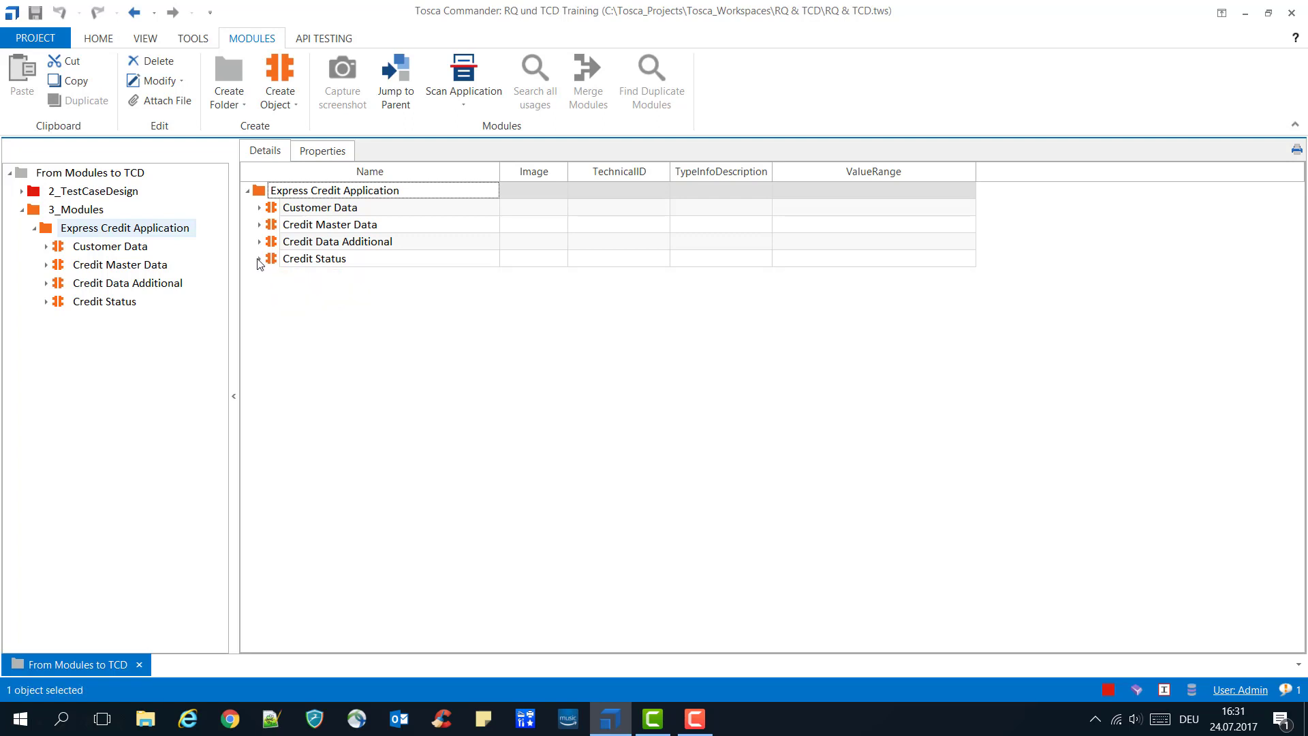
mouse_move(331, 271)
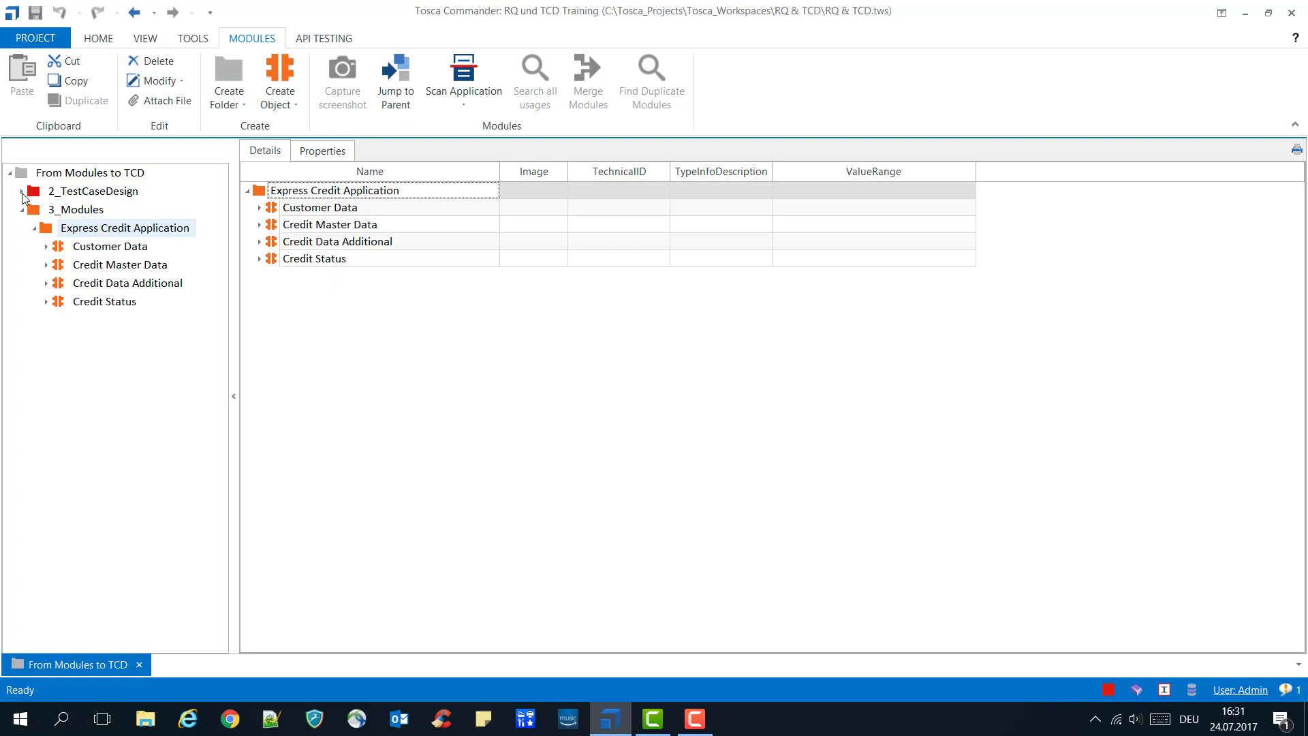
- Expand 2_TestCaseDesign and select Template_TestSheet
left_click(11, 190)
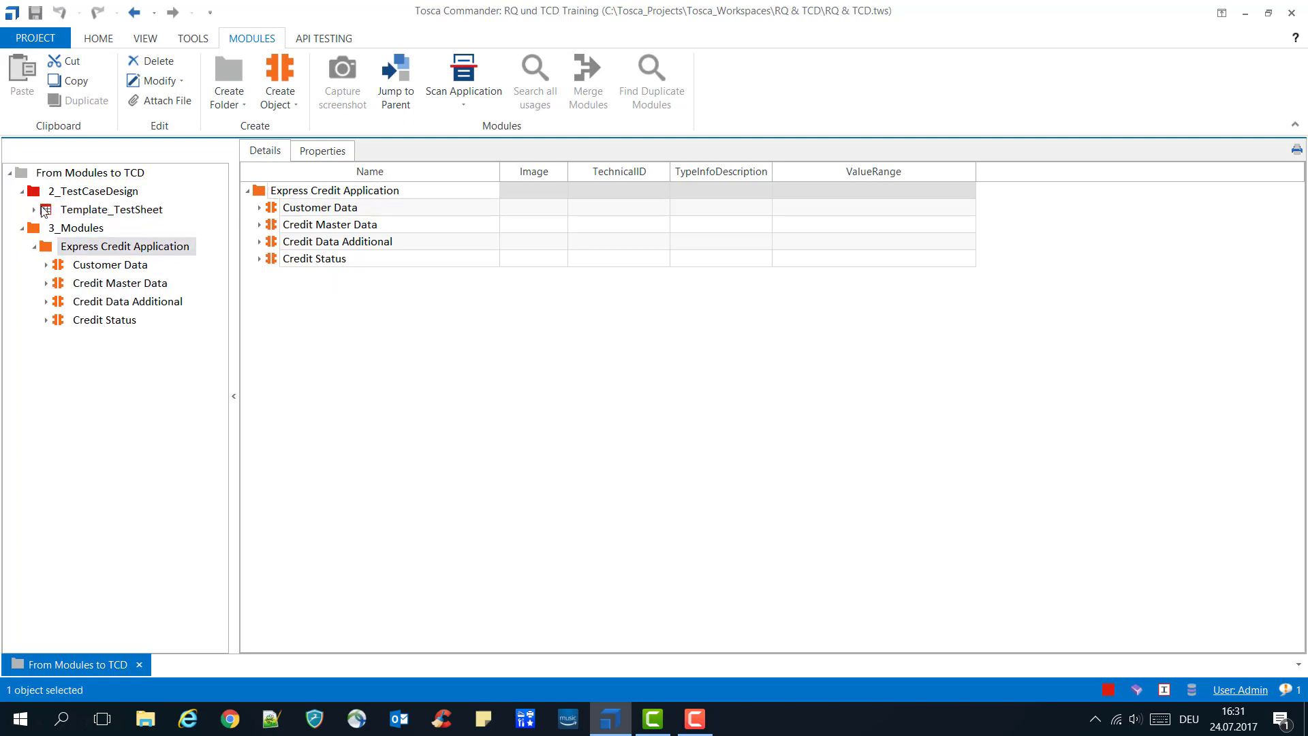
left_click(112, 209)
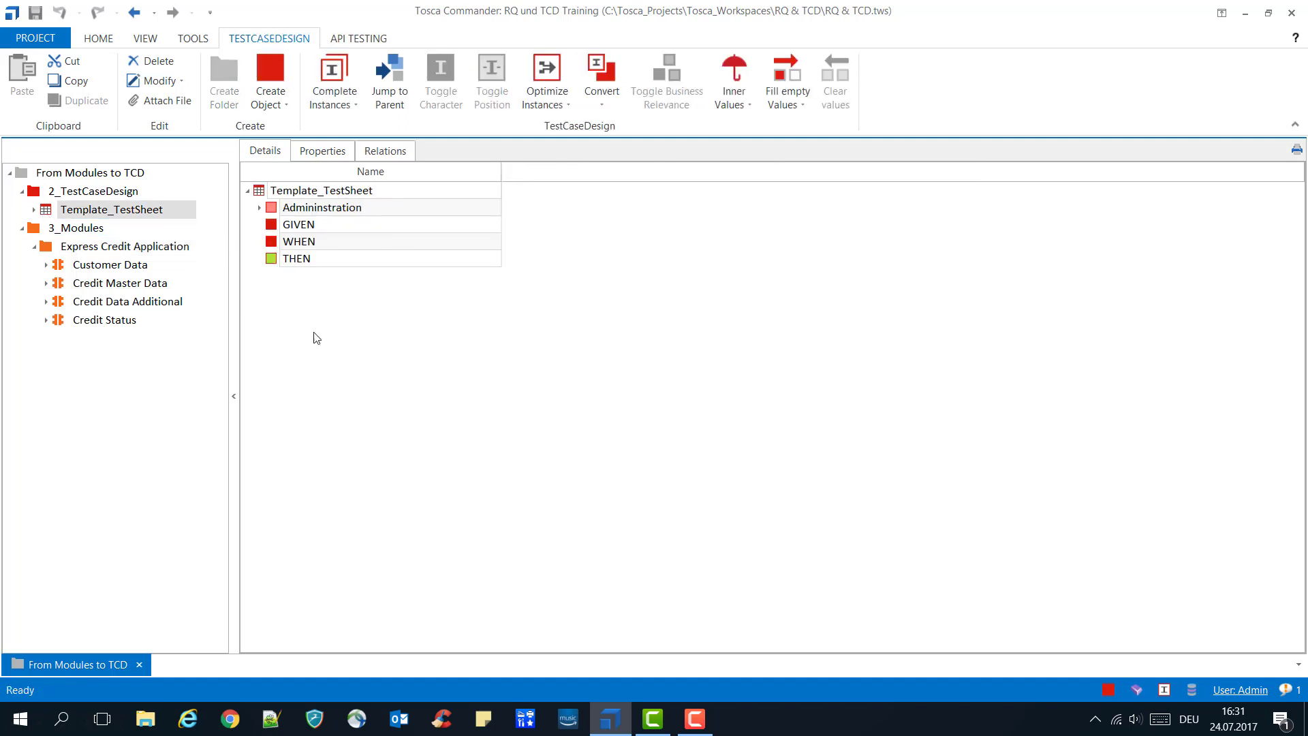
mouse_move(326, 346)
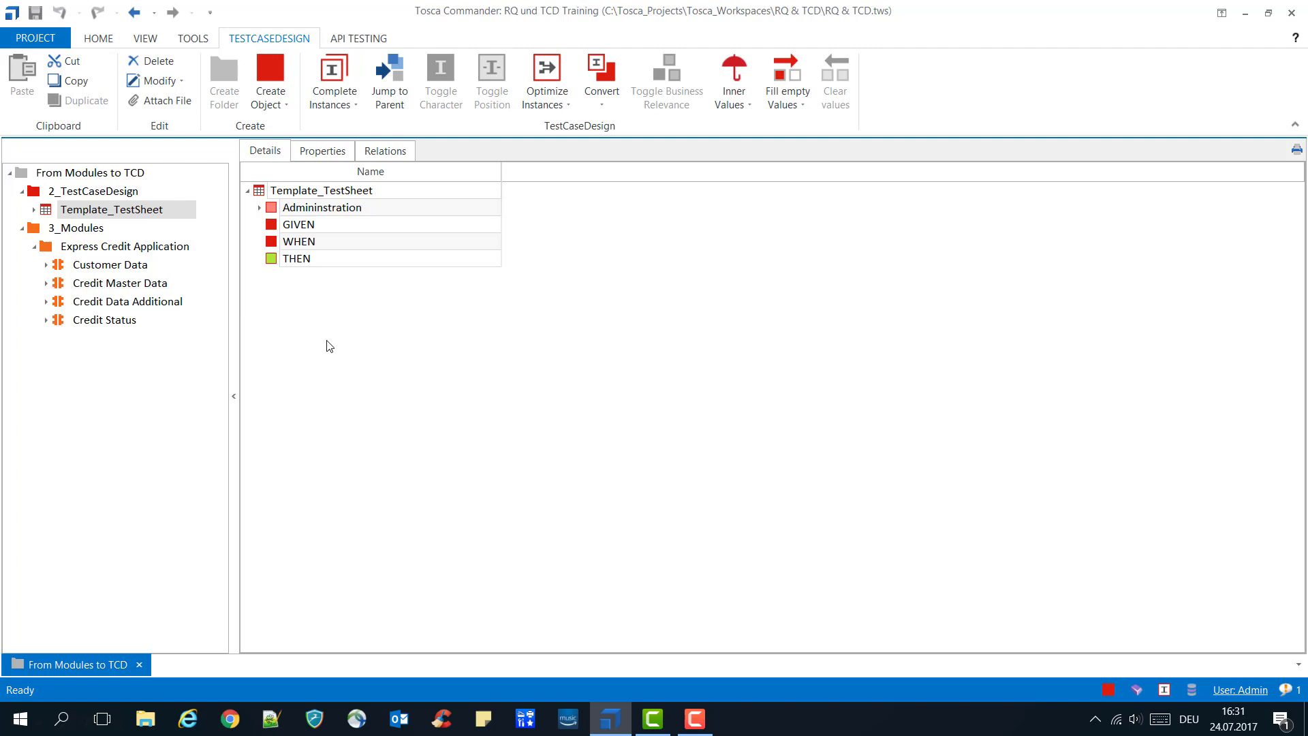
mouse_move(342, 352)
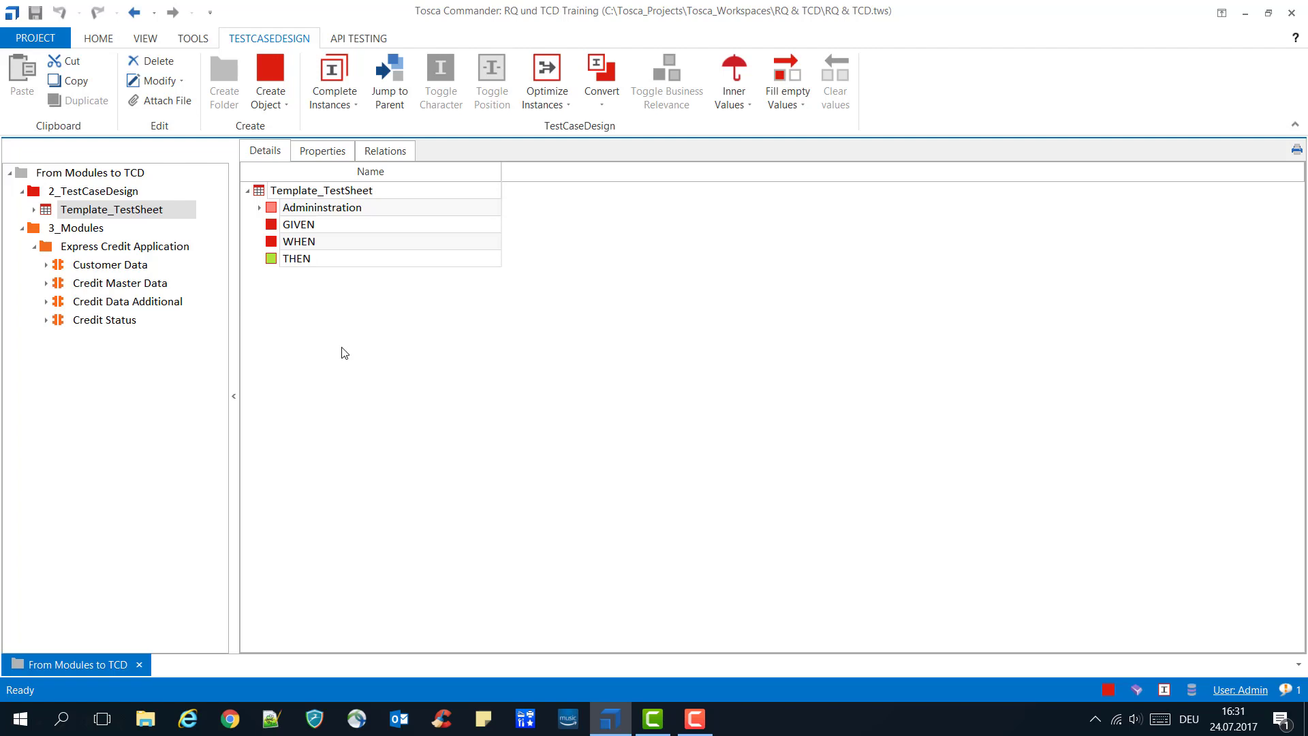
mouse_move(268, 308)
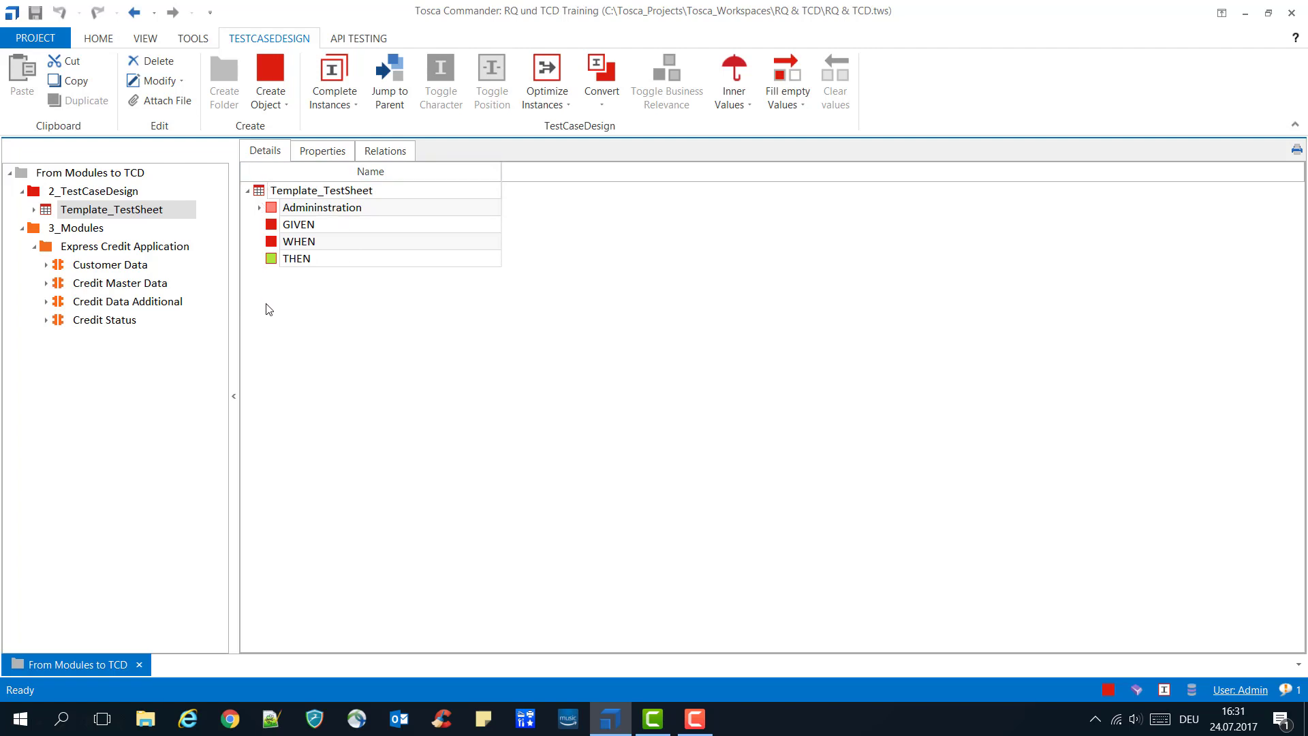
mouse_move(321, 242)
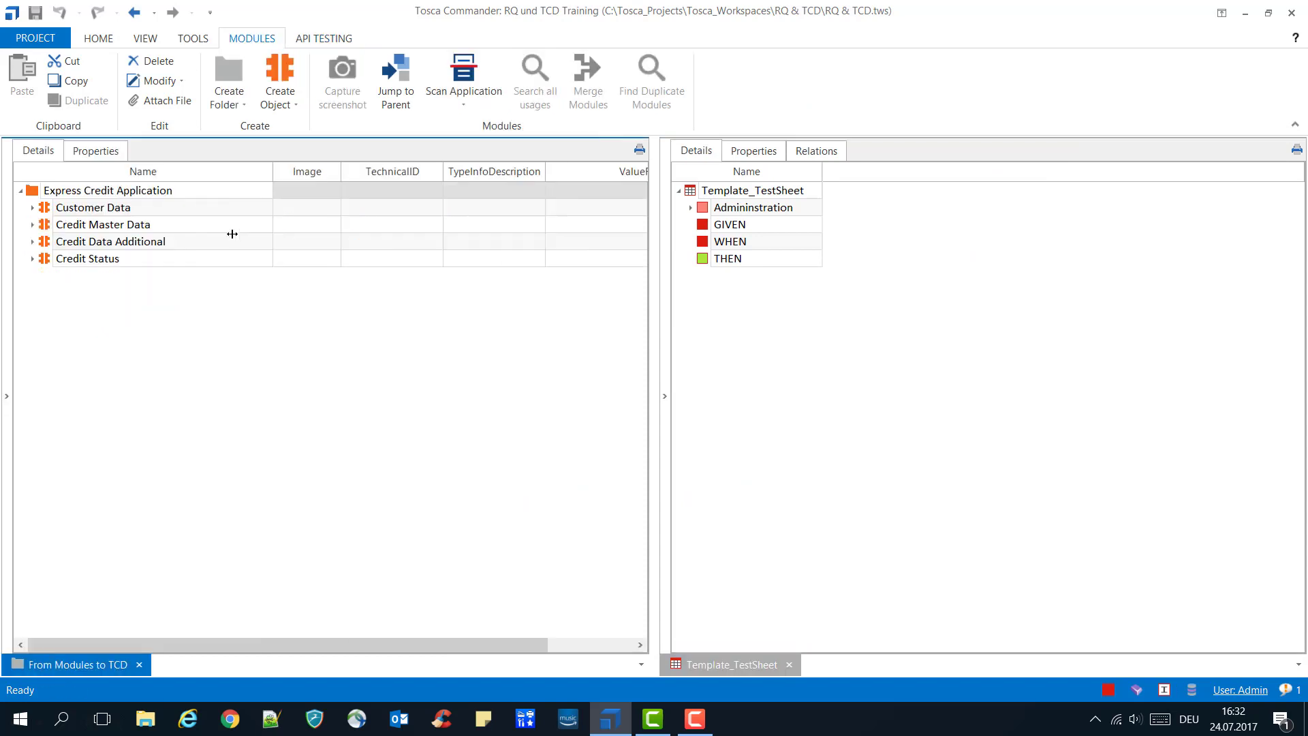
mouse_move(57, 215)
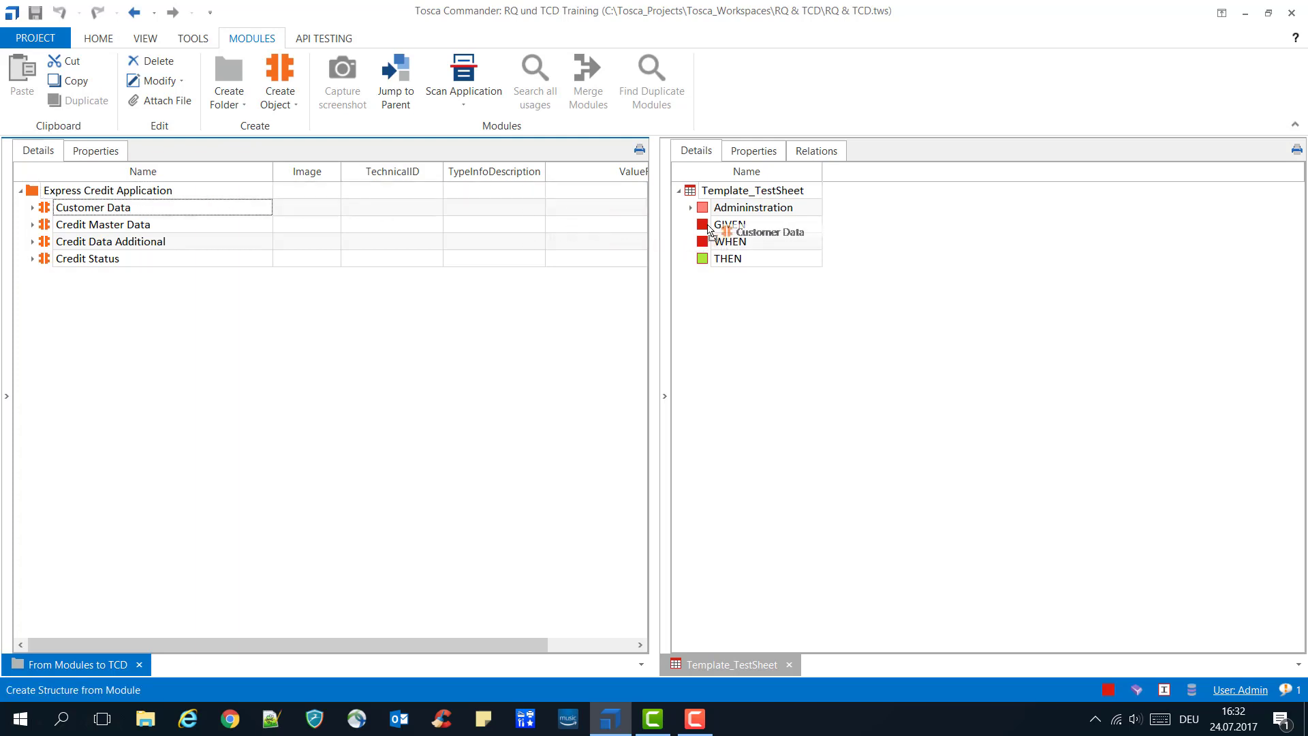
- Drag Customer Data to GIVEN, both credit data modules to WHEN, Credit Status to THEN
left_click(97, 38)
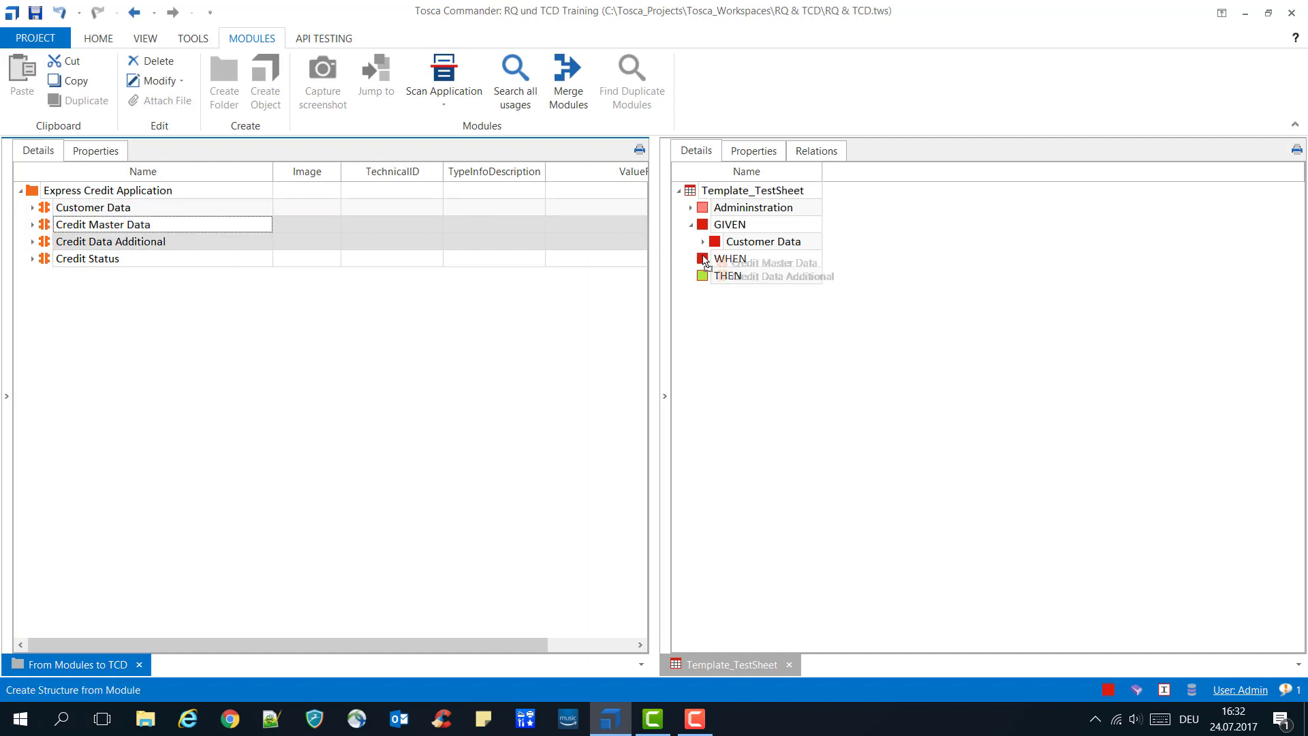
left_click(702, 258)
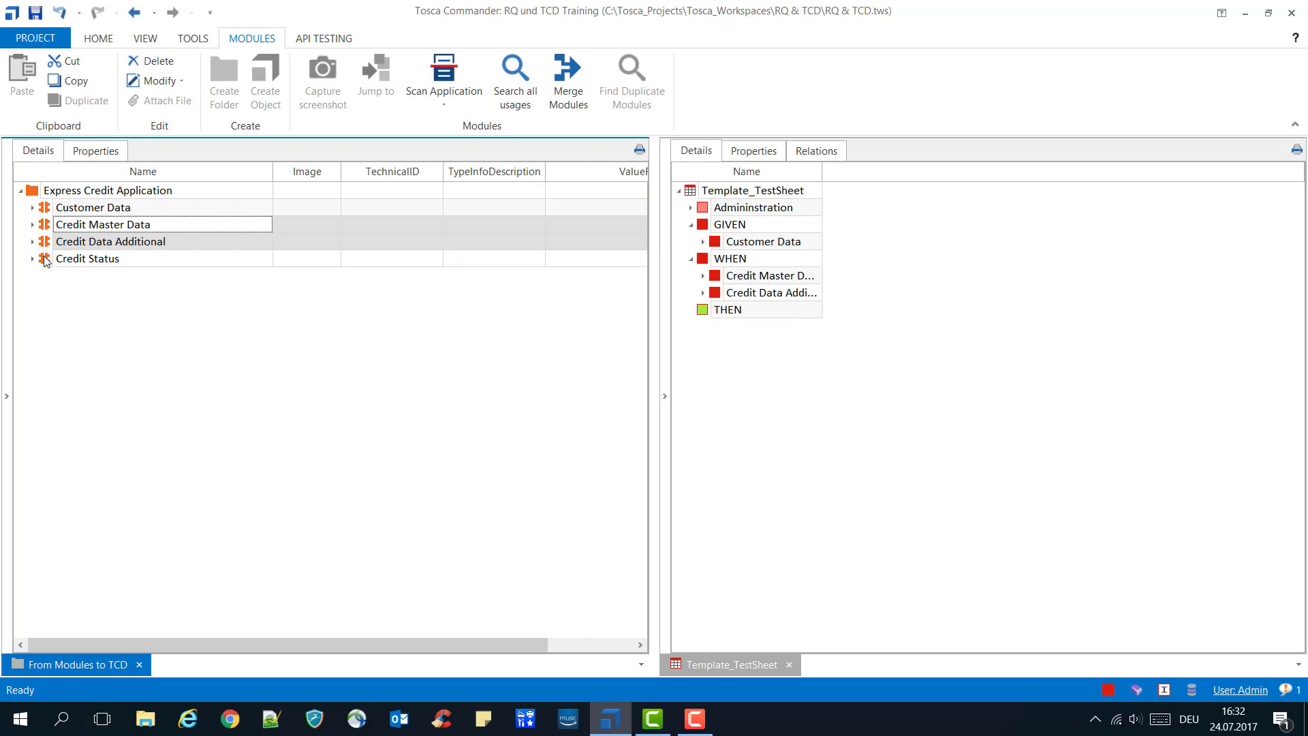
left_click_drag(87, 257, 751, 315)
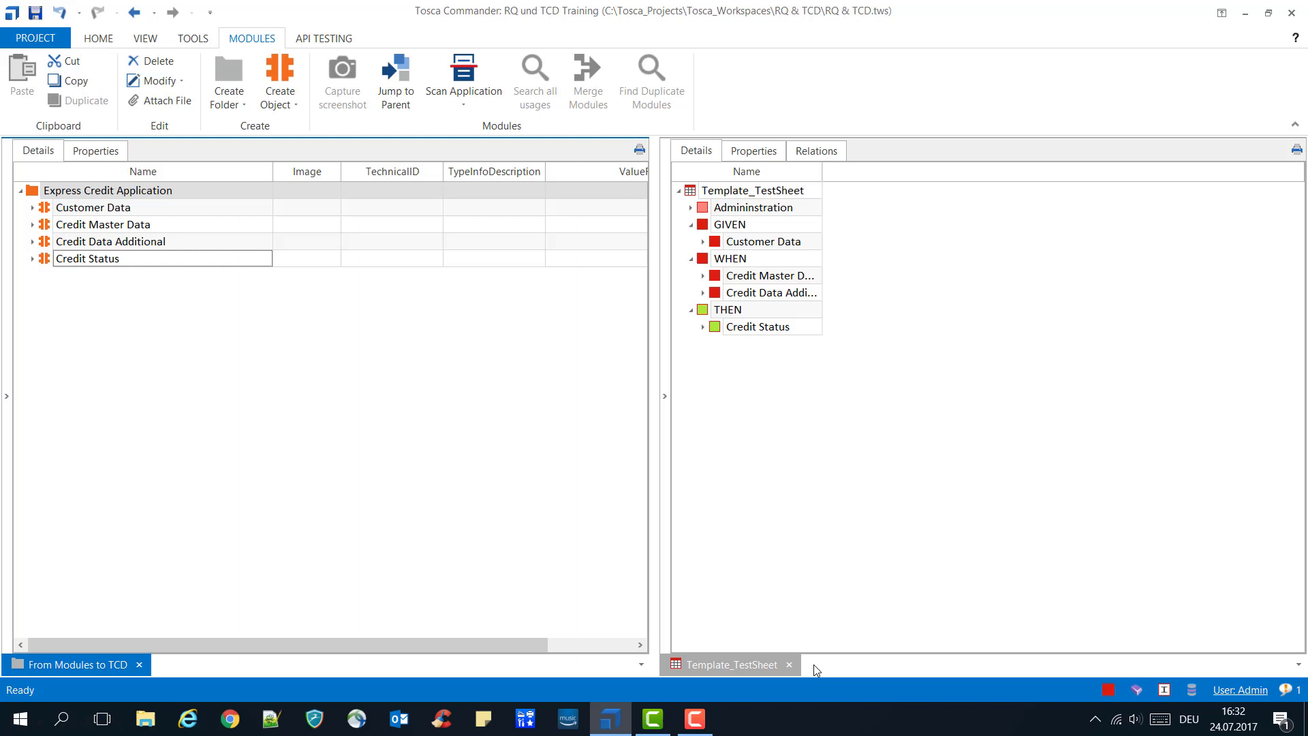
left_click(788, 665)
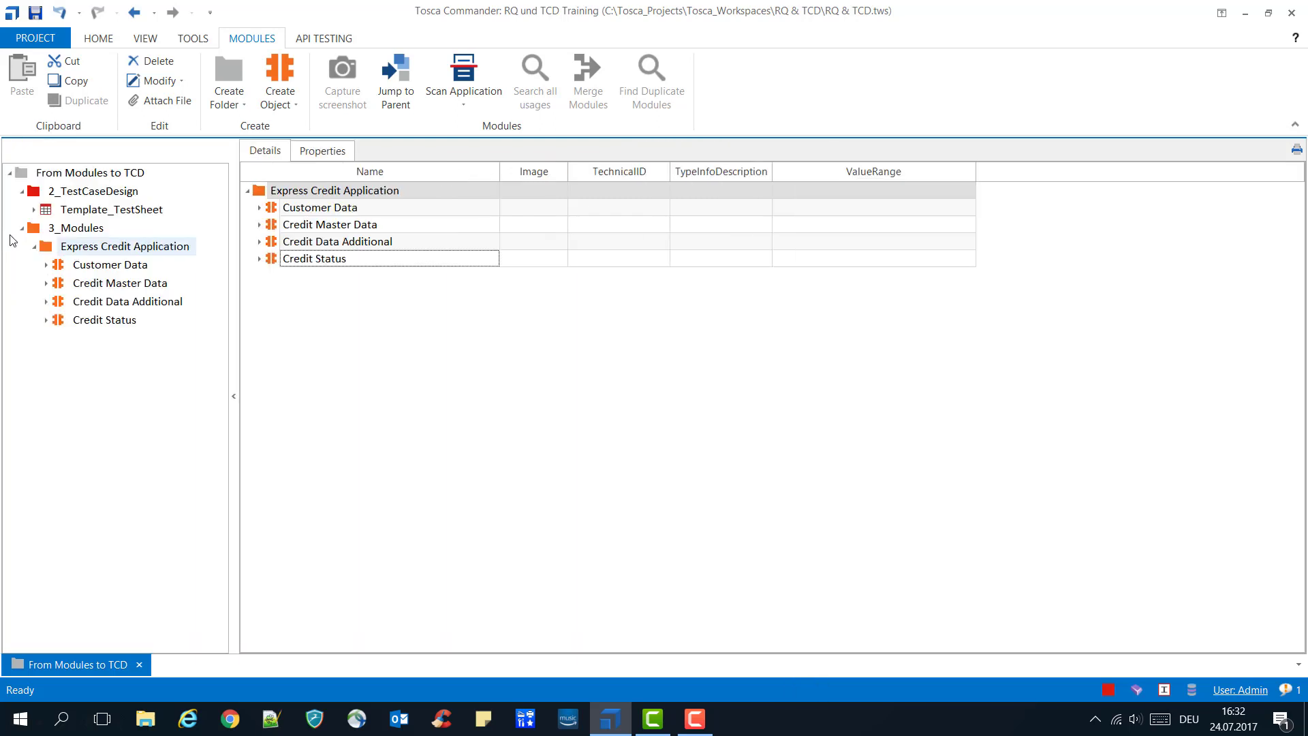
- Rename the test sheet to 'Express Credit' and select Customer Data's Customer Type attribute
left_click(113, 209)
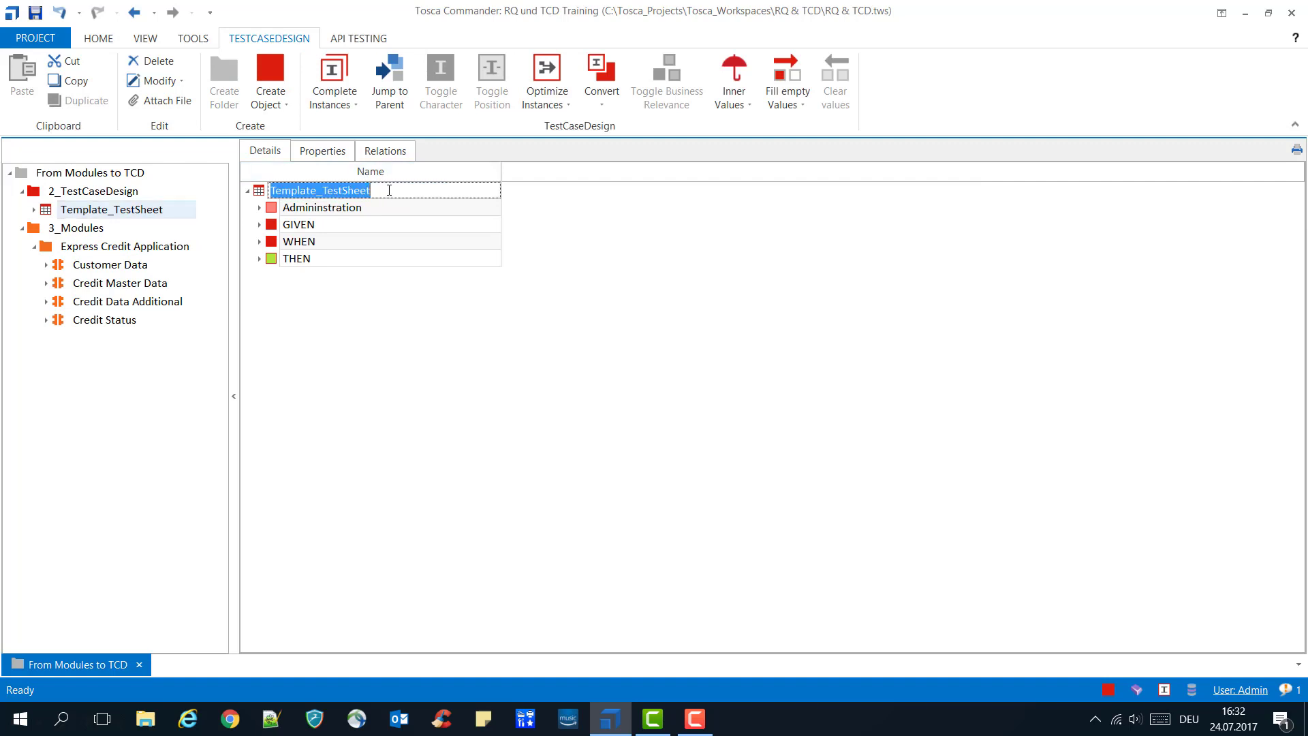
type("Express Credit")
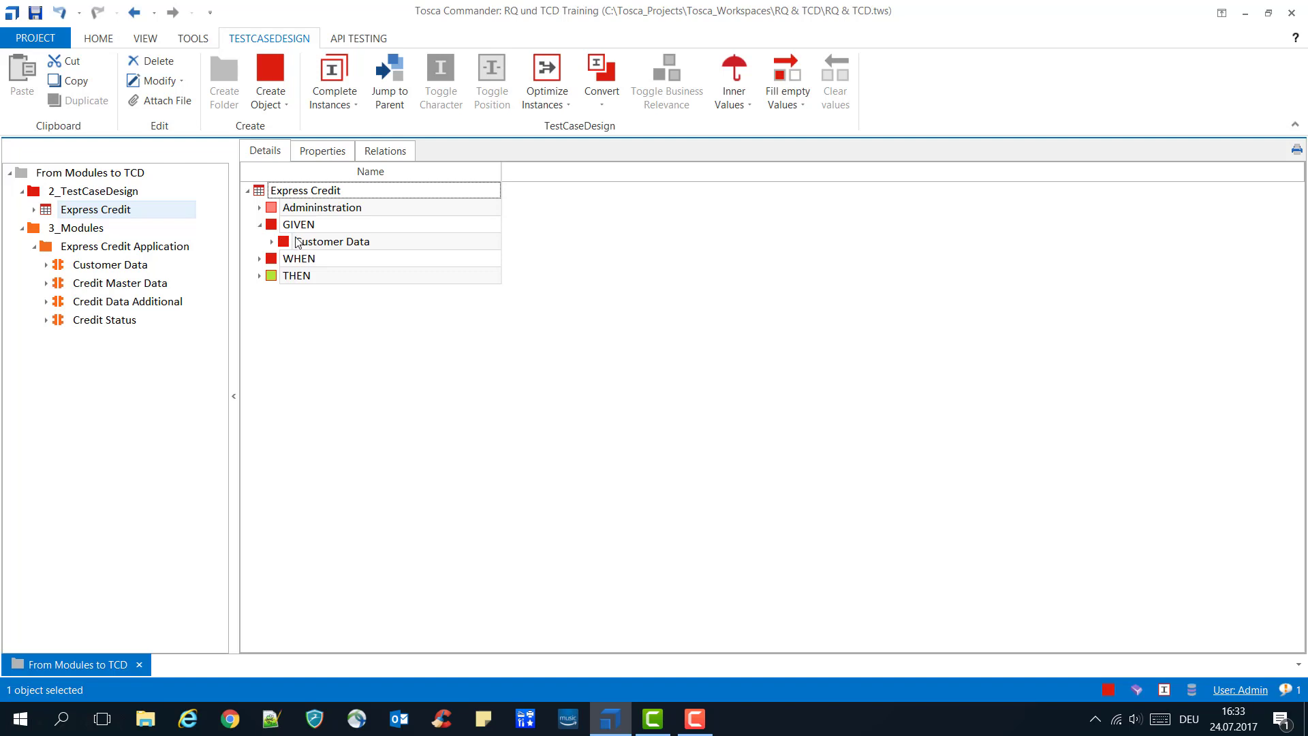
mouse_move(300, 243)
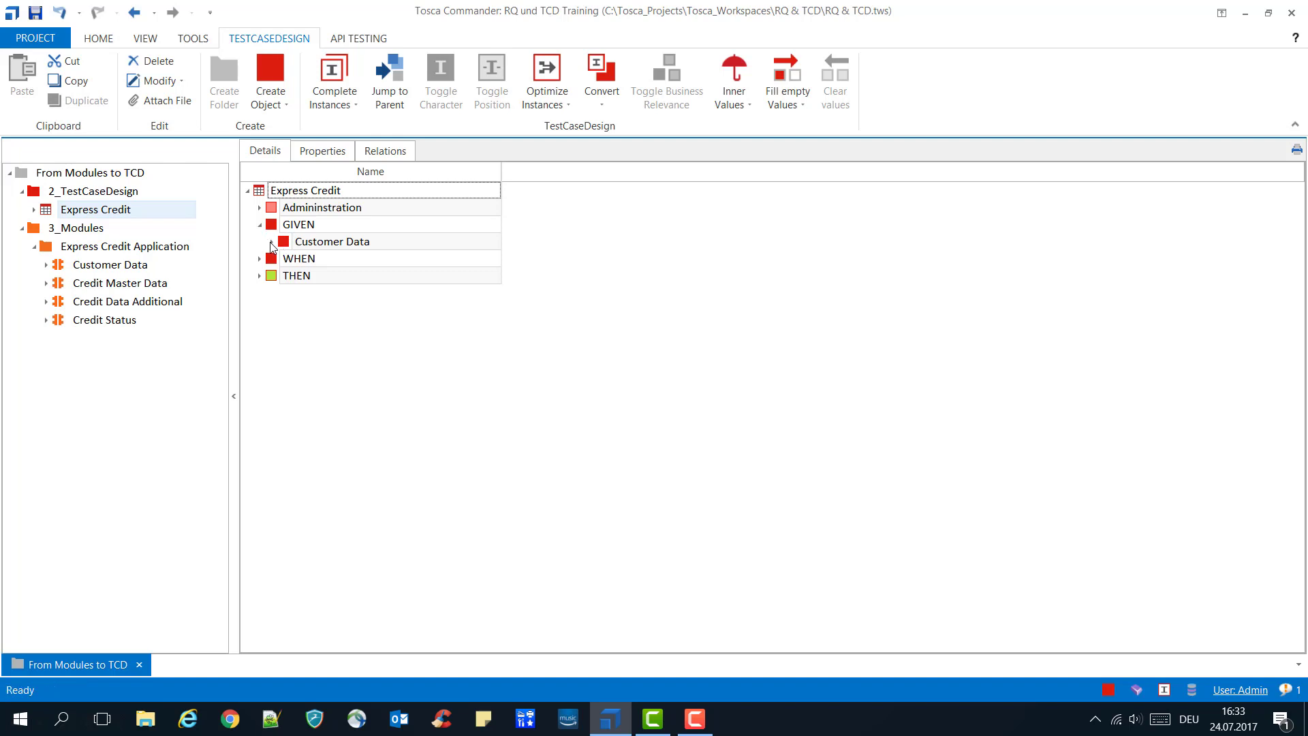
left_click(272, 242)
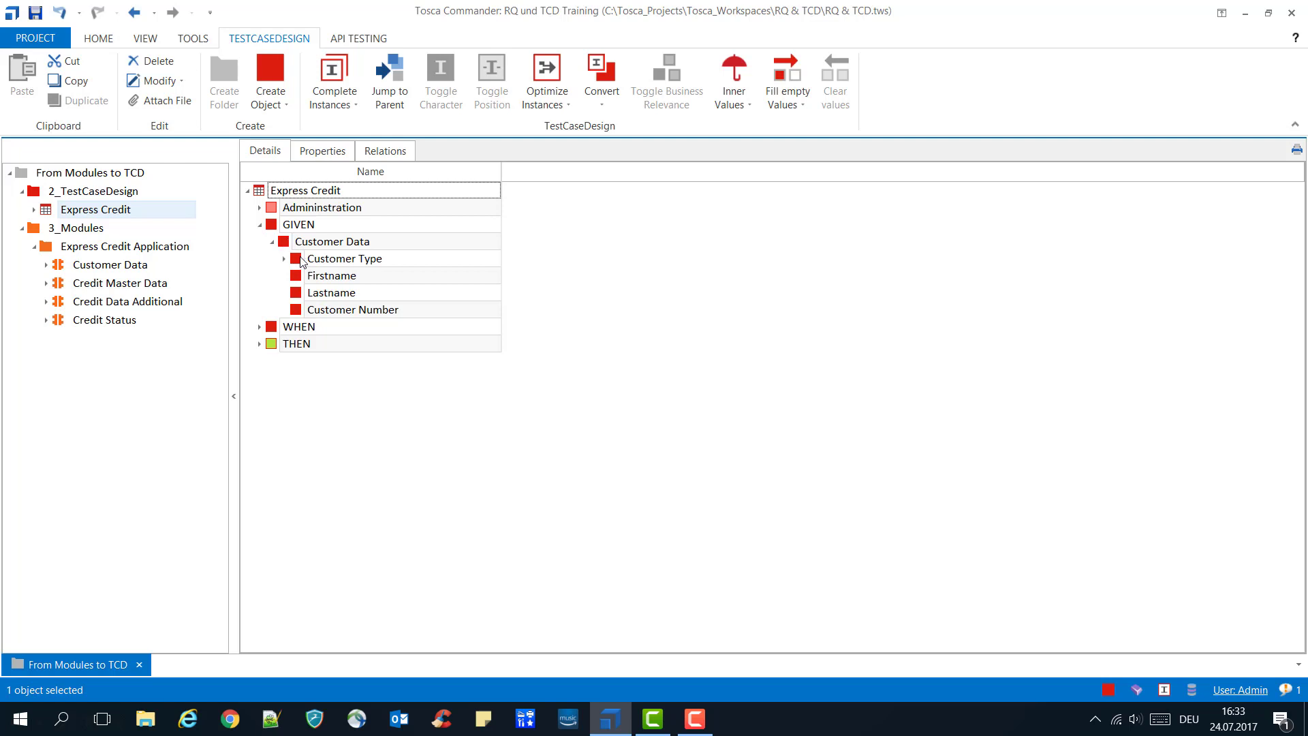
mouse_move(303, 305)
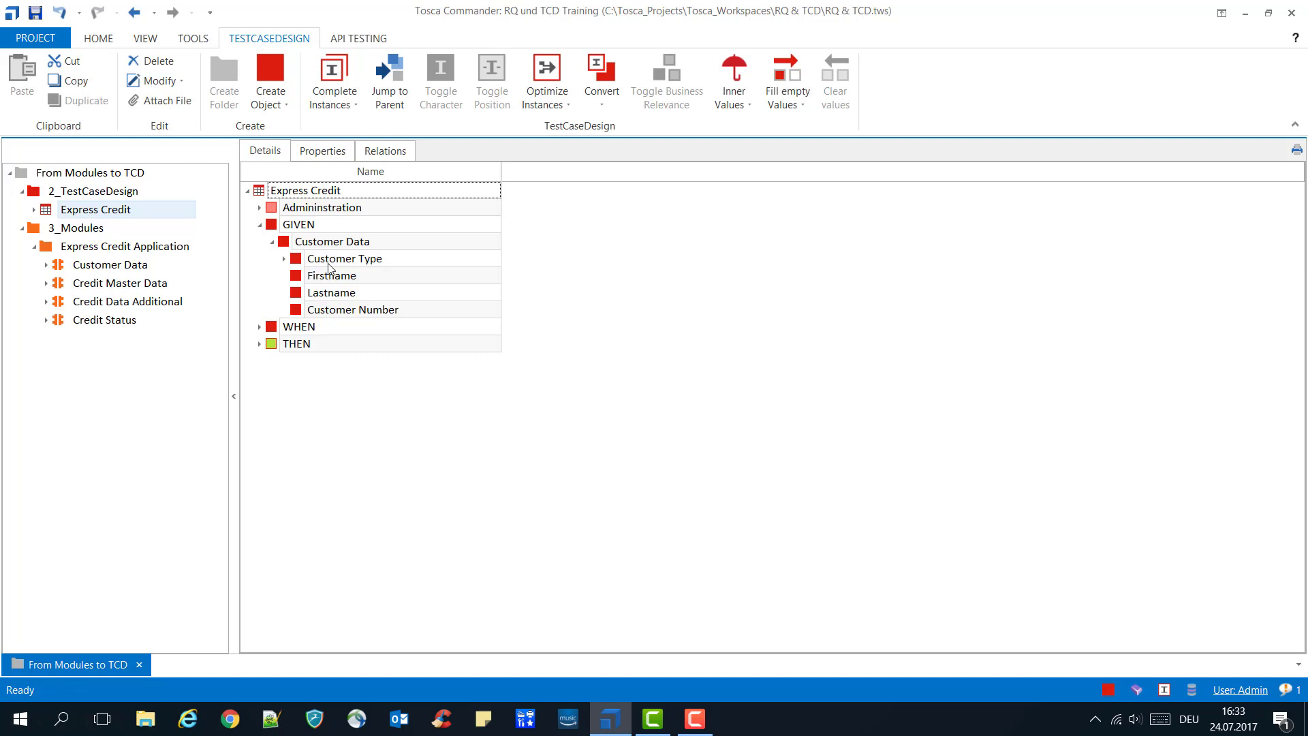
left_click(330, 293)
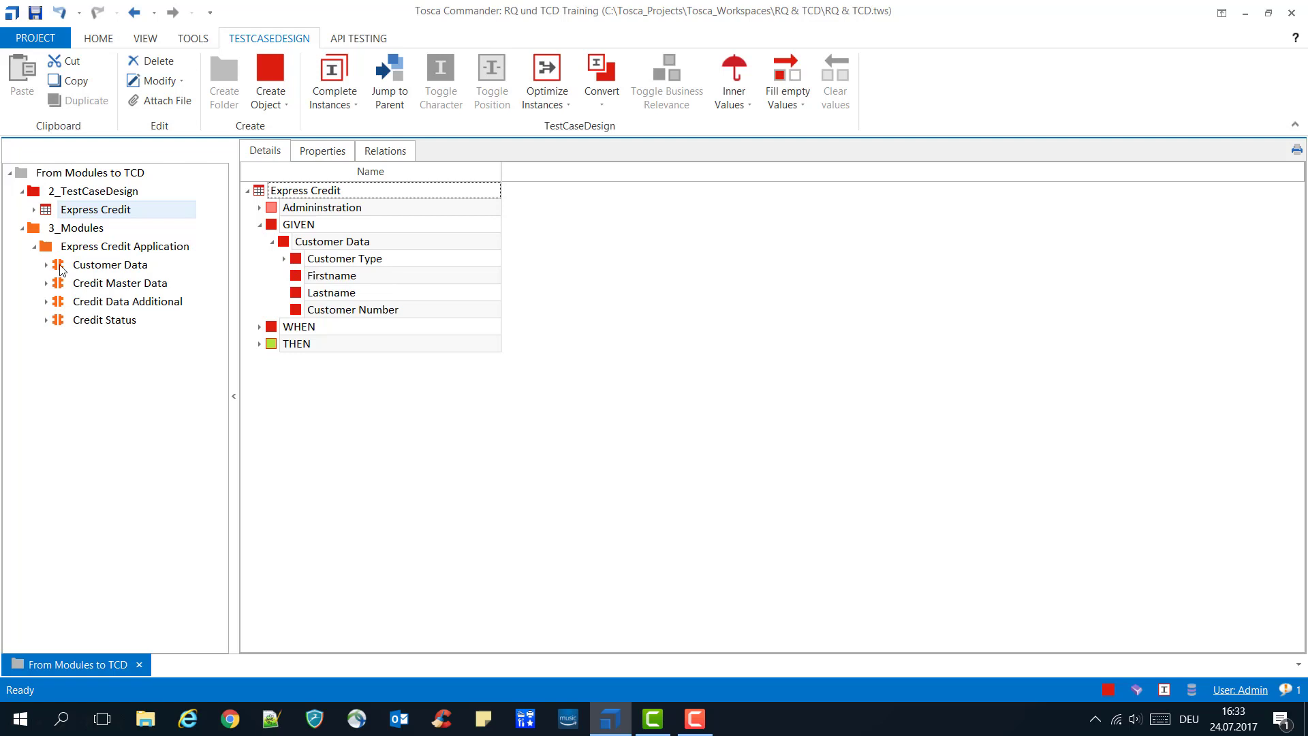
- Review Customer Data's values and select the Private instance of Customer Type
left_click(111, 264)
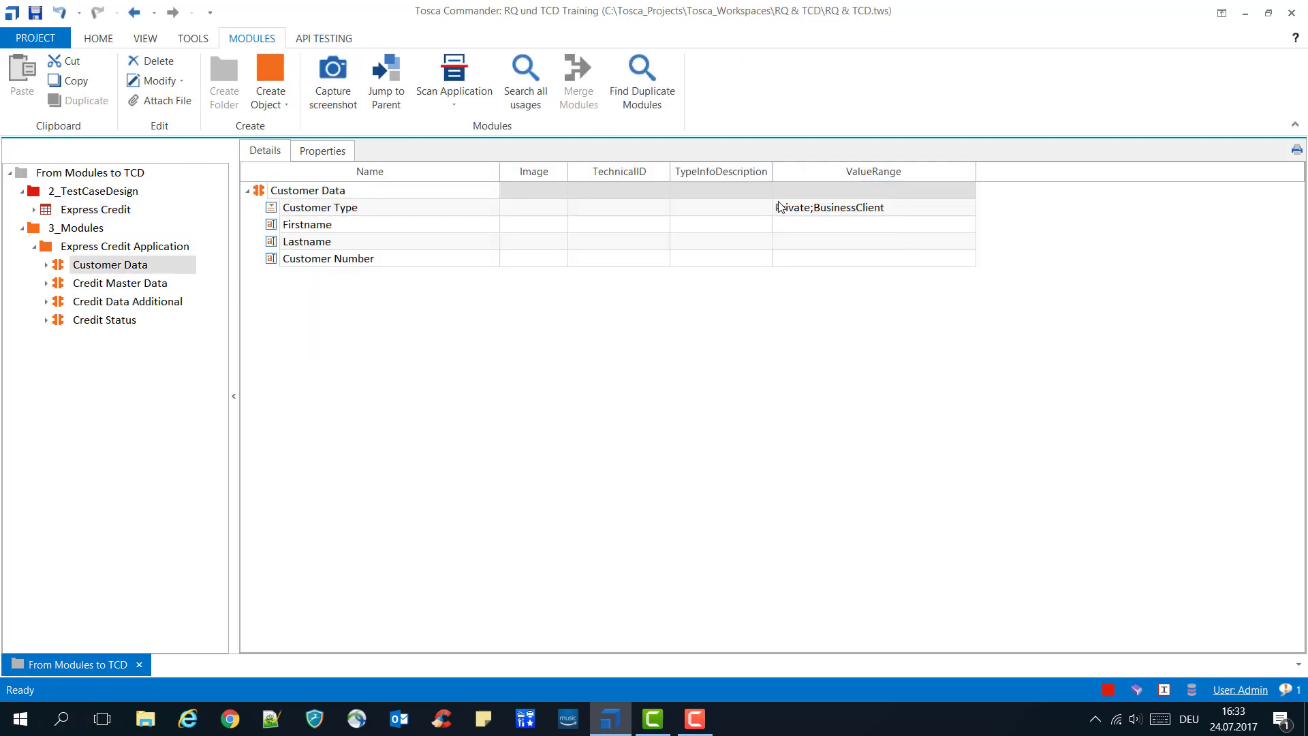
double_click(95, 209)
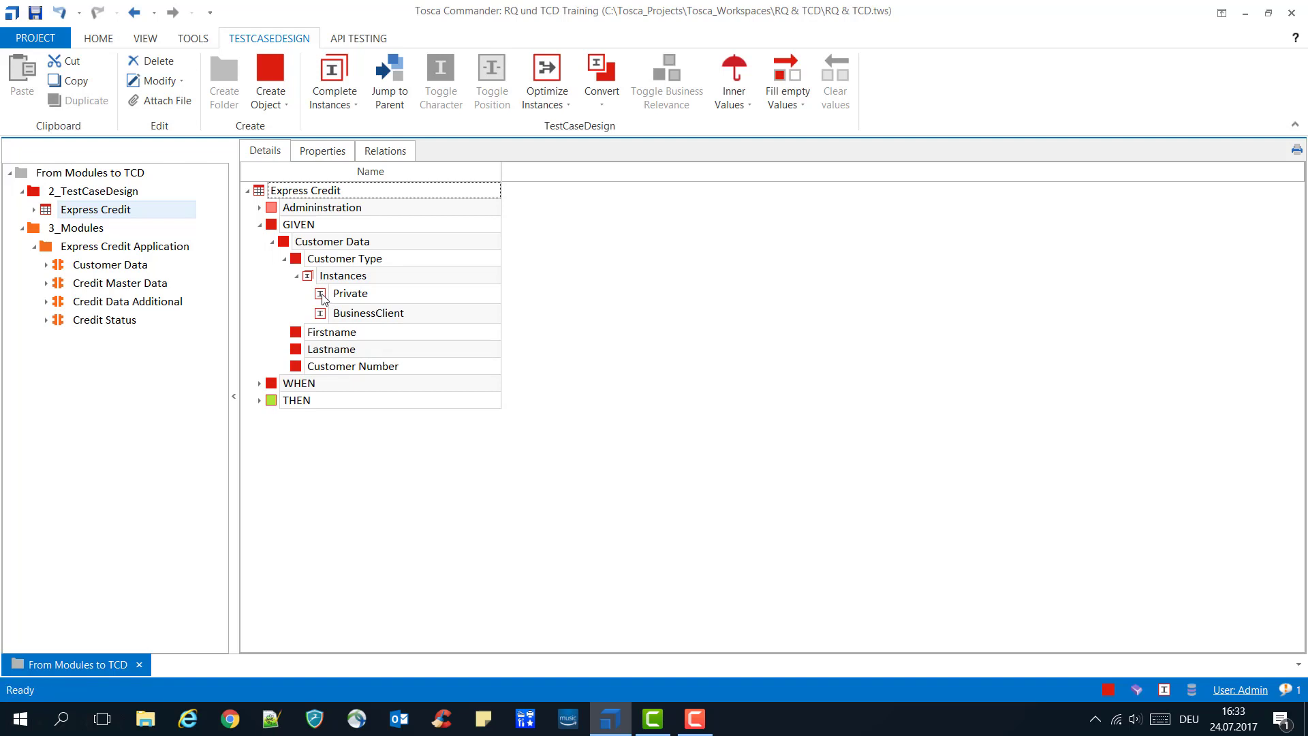
left_click(349, 293)
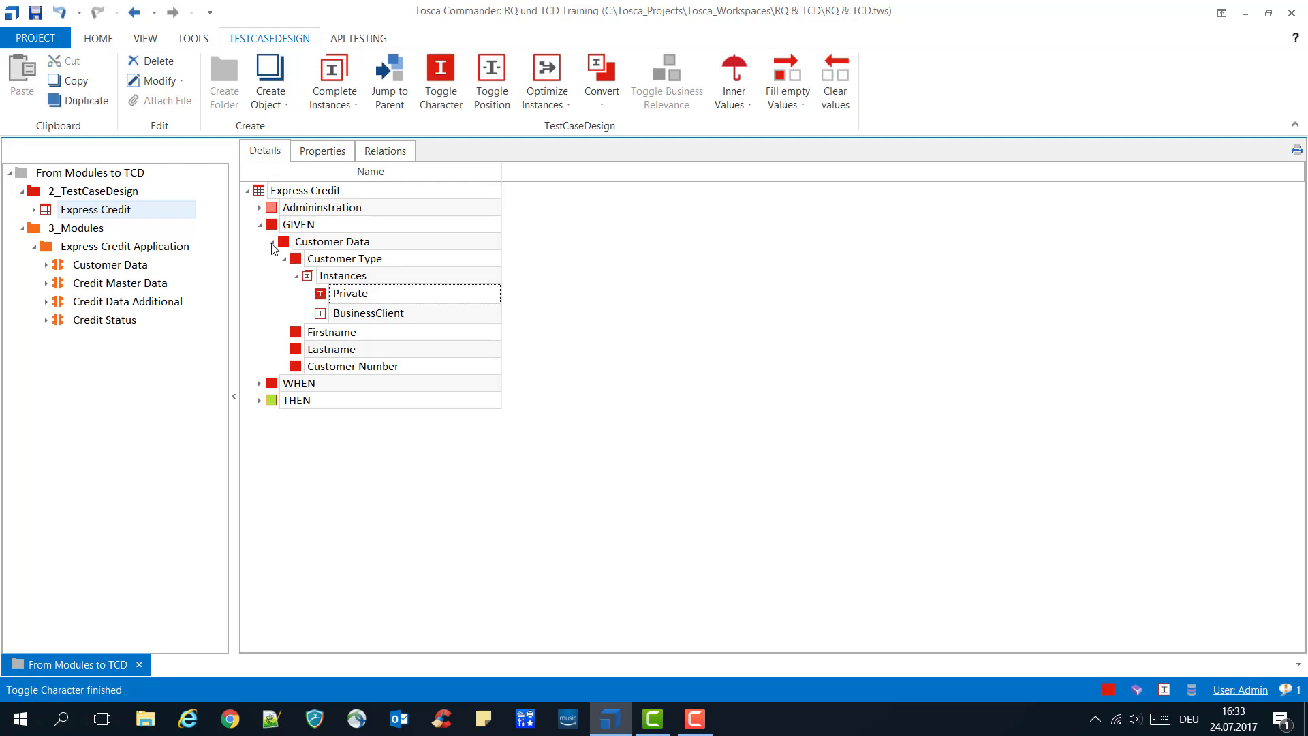
left_click(282, 241)
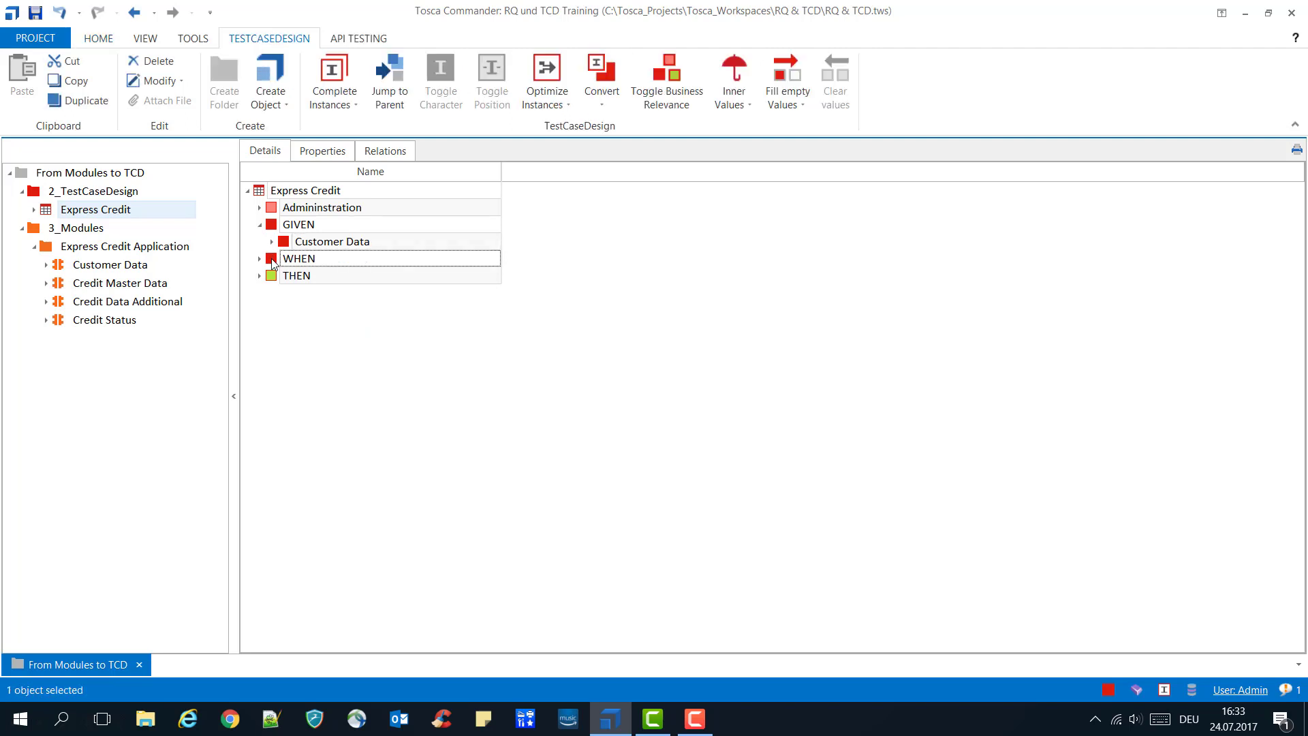
- Mark the 10.000 amount instance under WHEN as straight-through
left_click(260, 258)
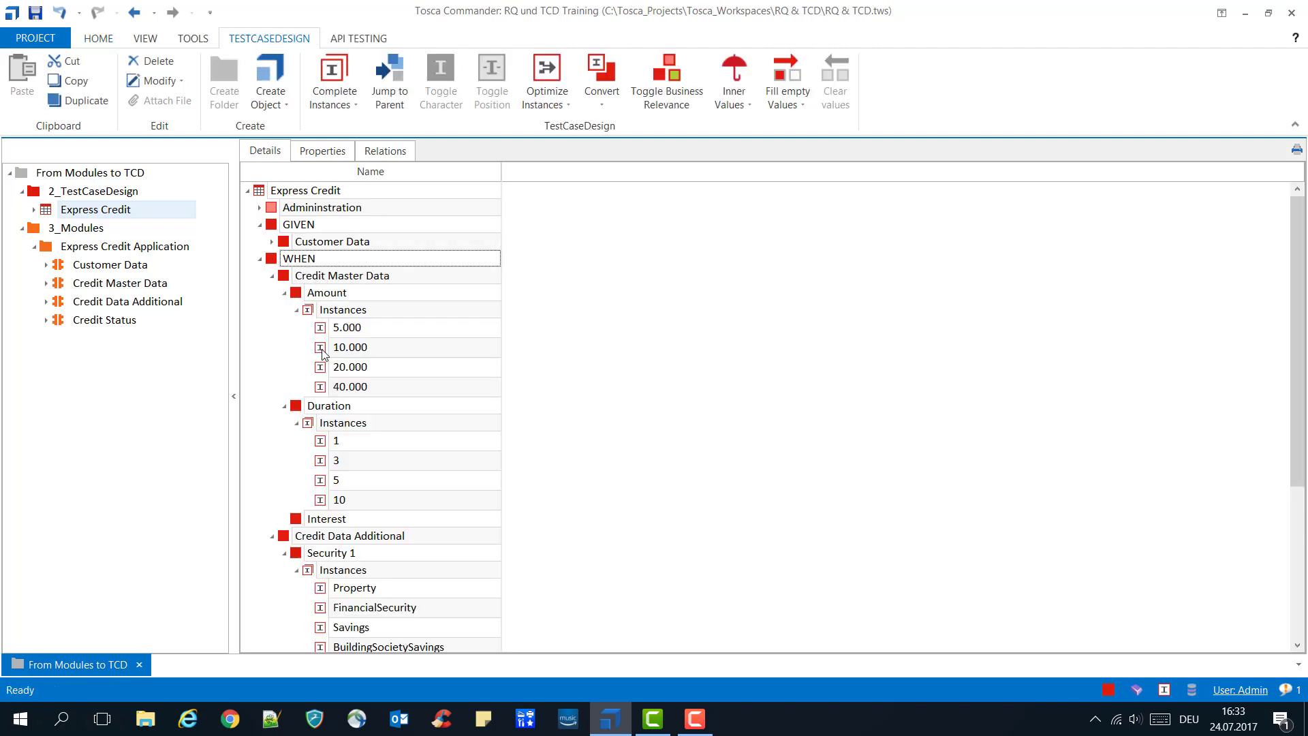
left_click(350, 346)
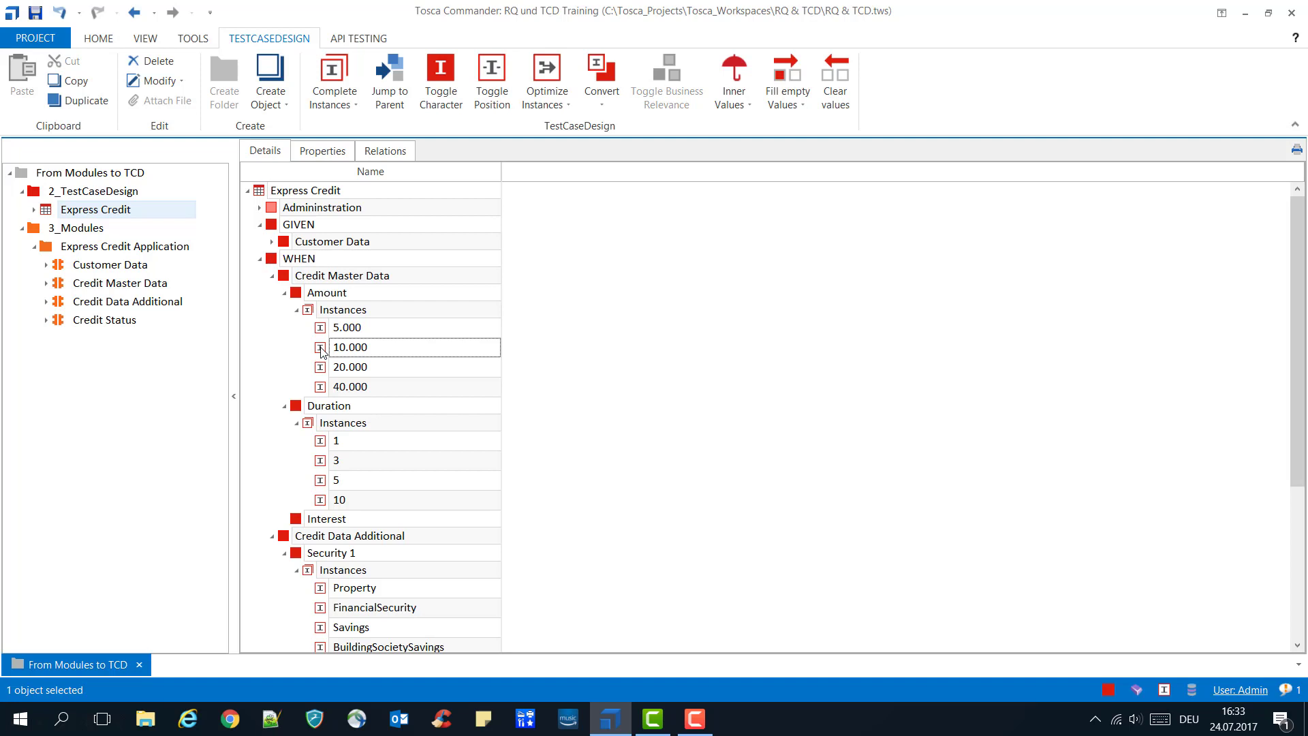
left_click(439, 75)
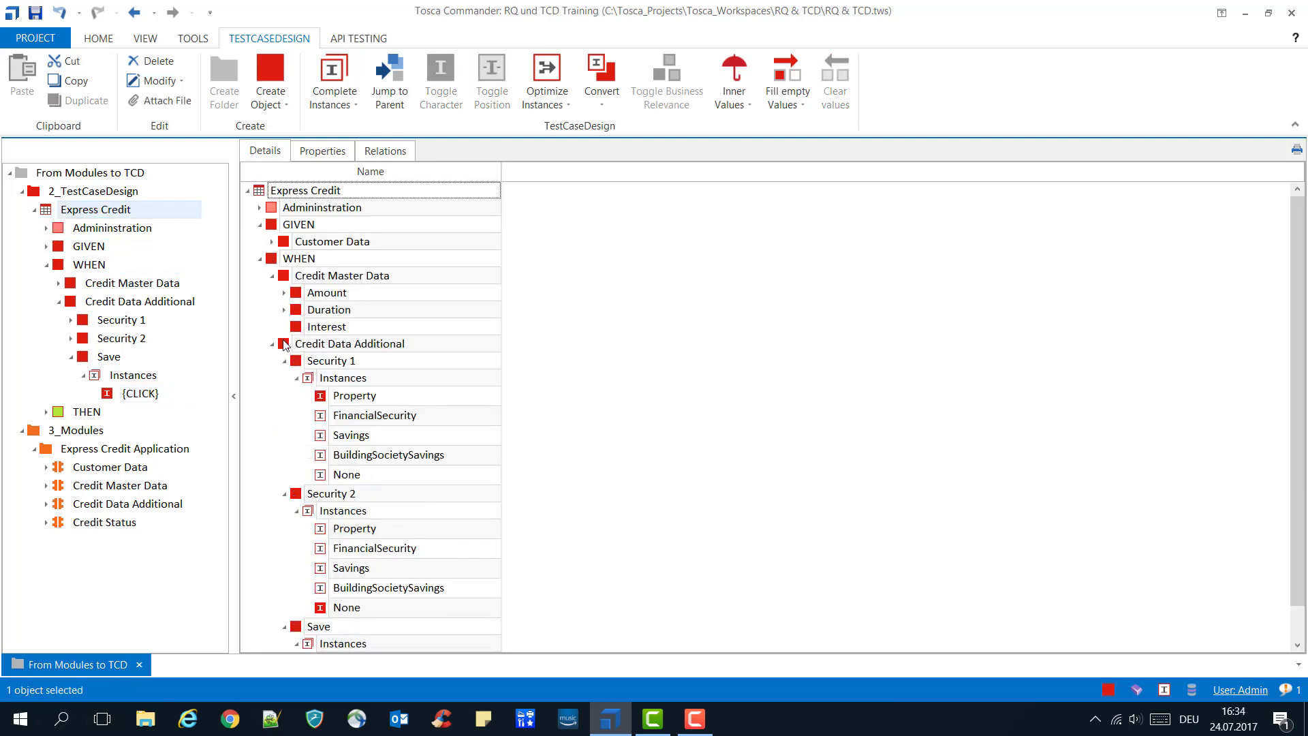
- Collapse the security and save attributes, expand THEN, and right-click the Express Credit sheet
left_click(283, 360)
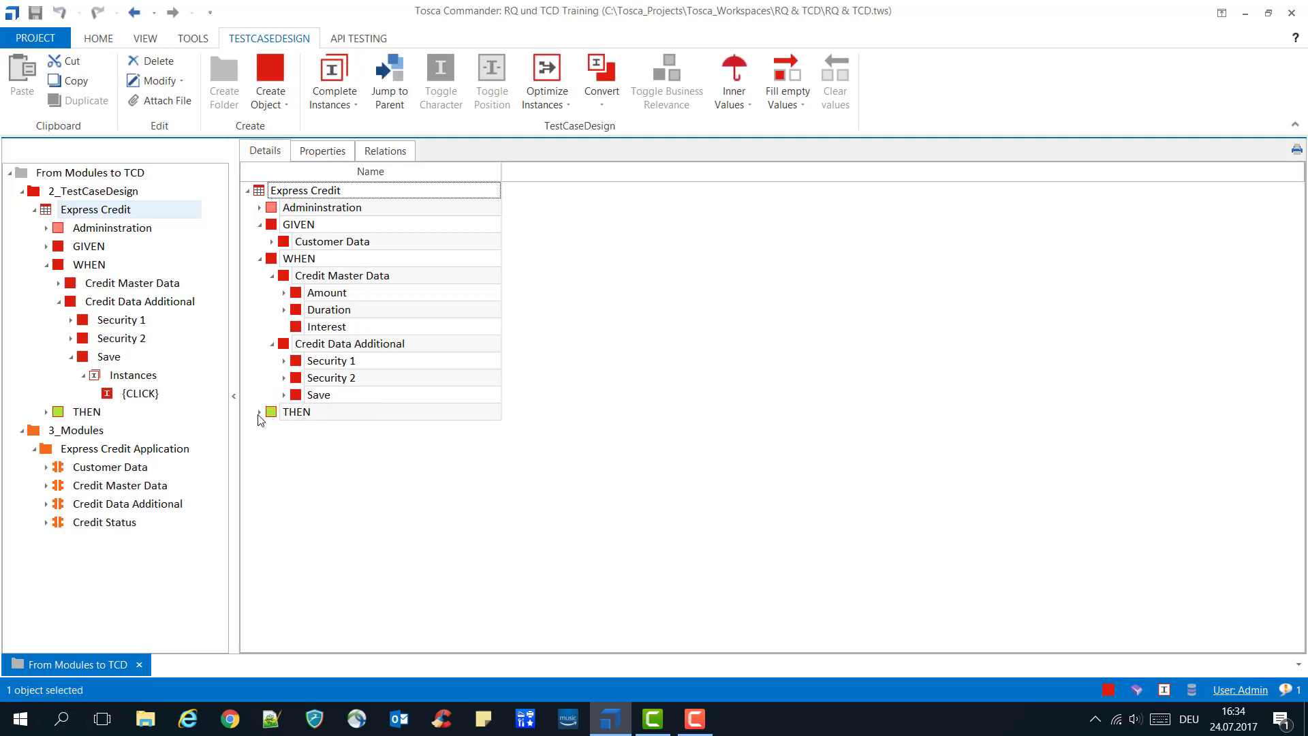
left_click(271, 412)
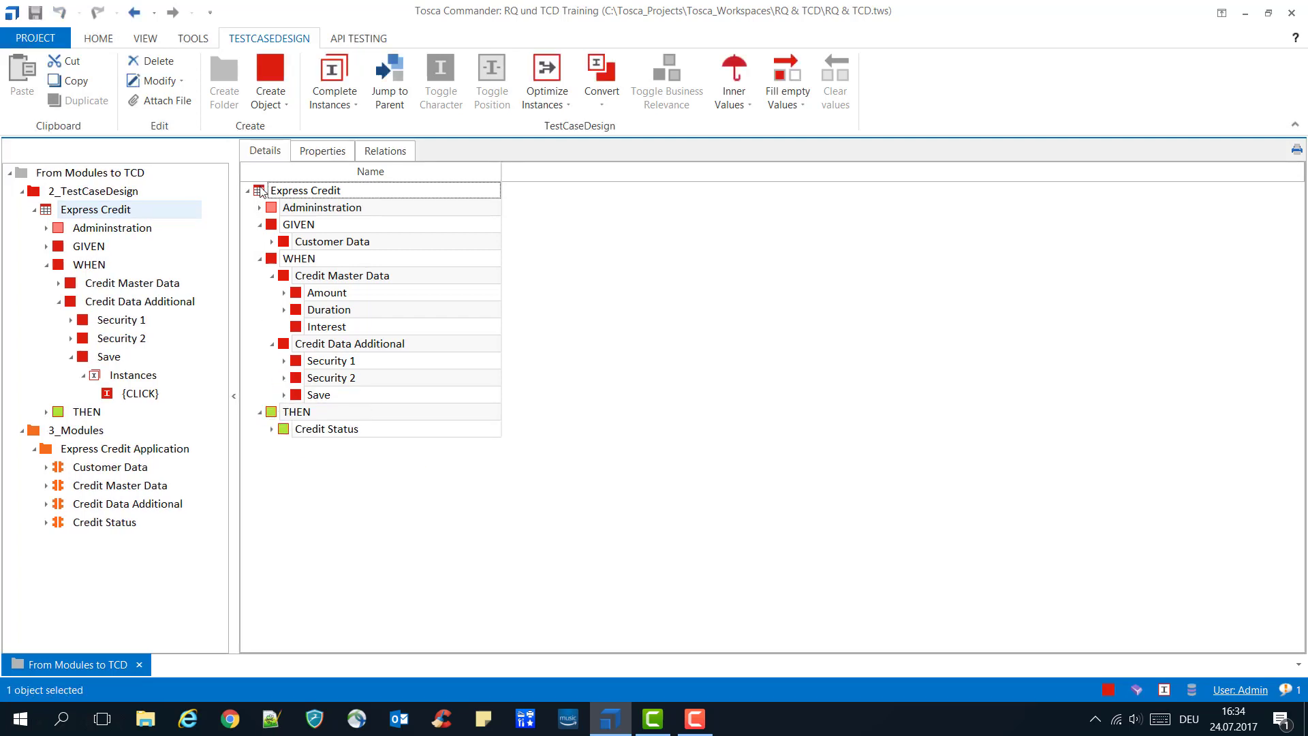
right_click(305, 190)
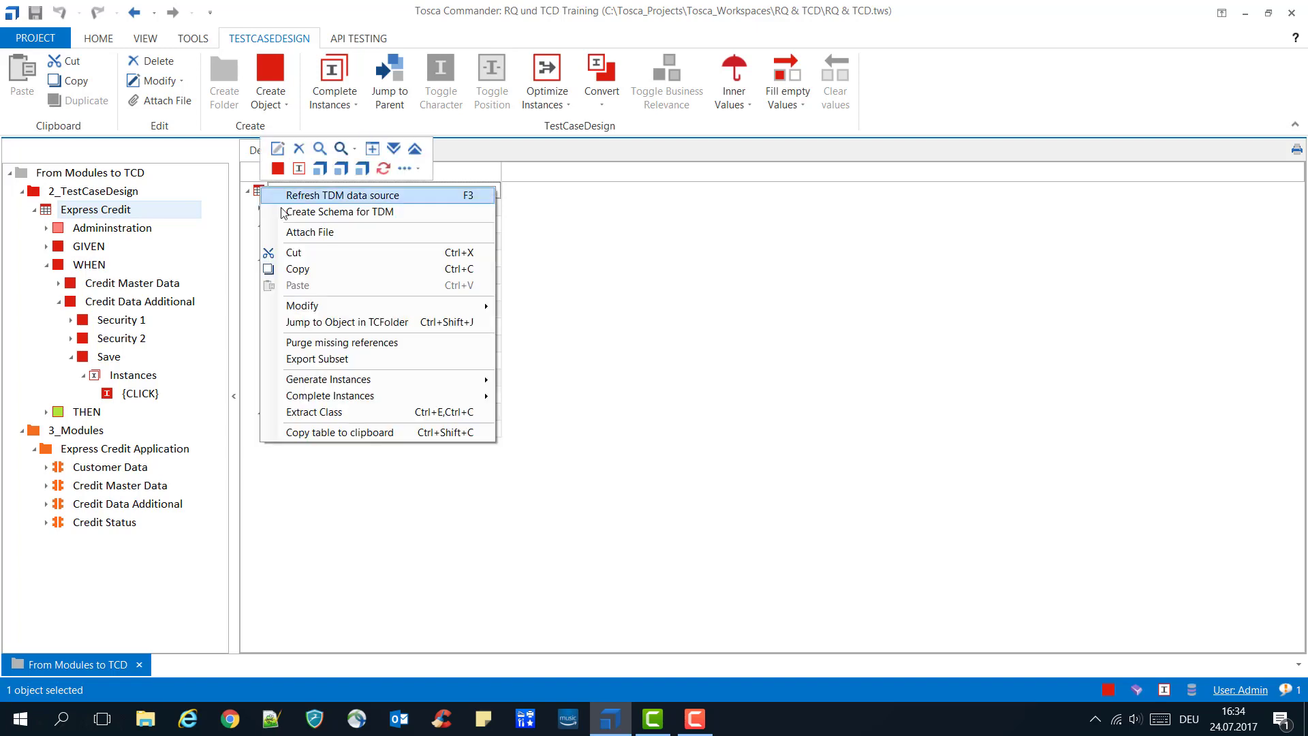
mouse_move(328, 379)
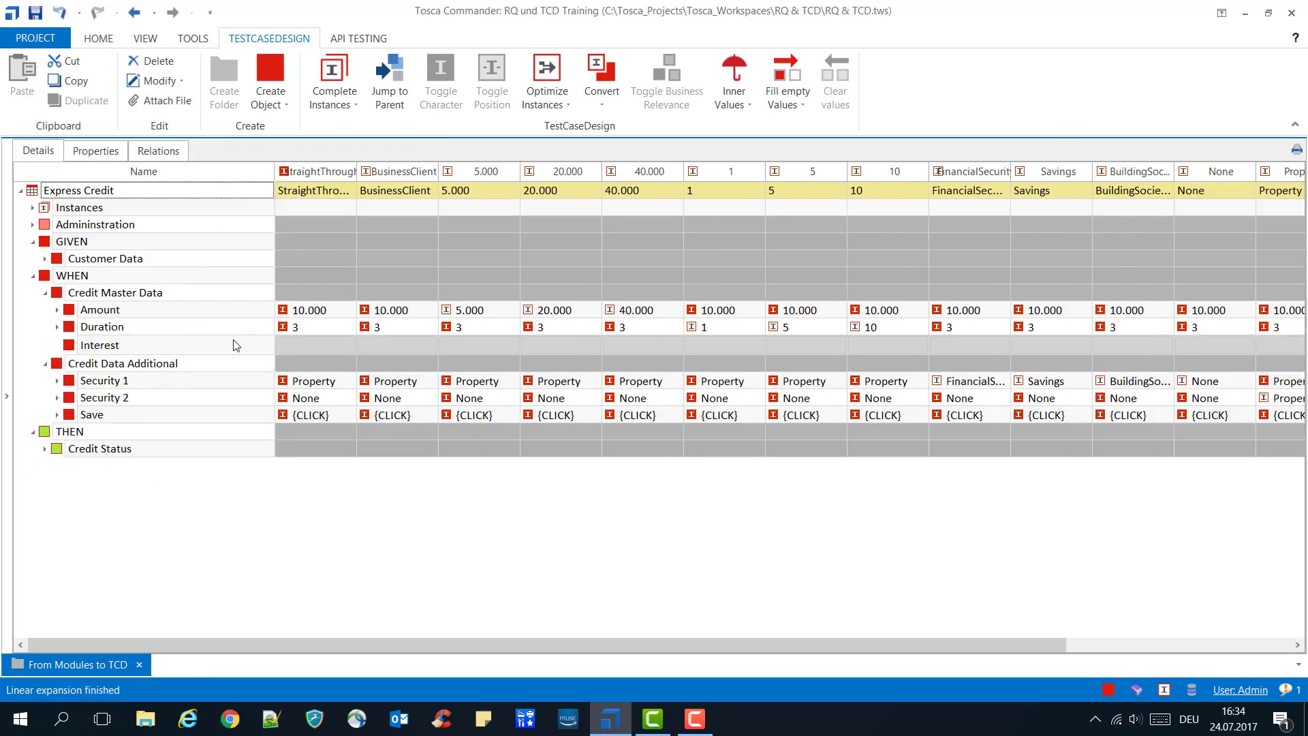
mouse_move(225, 317)
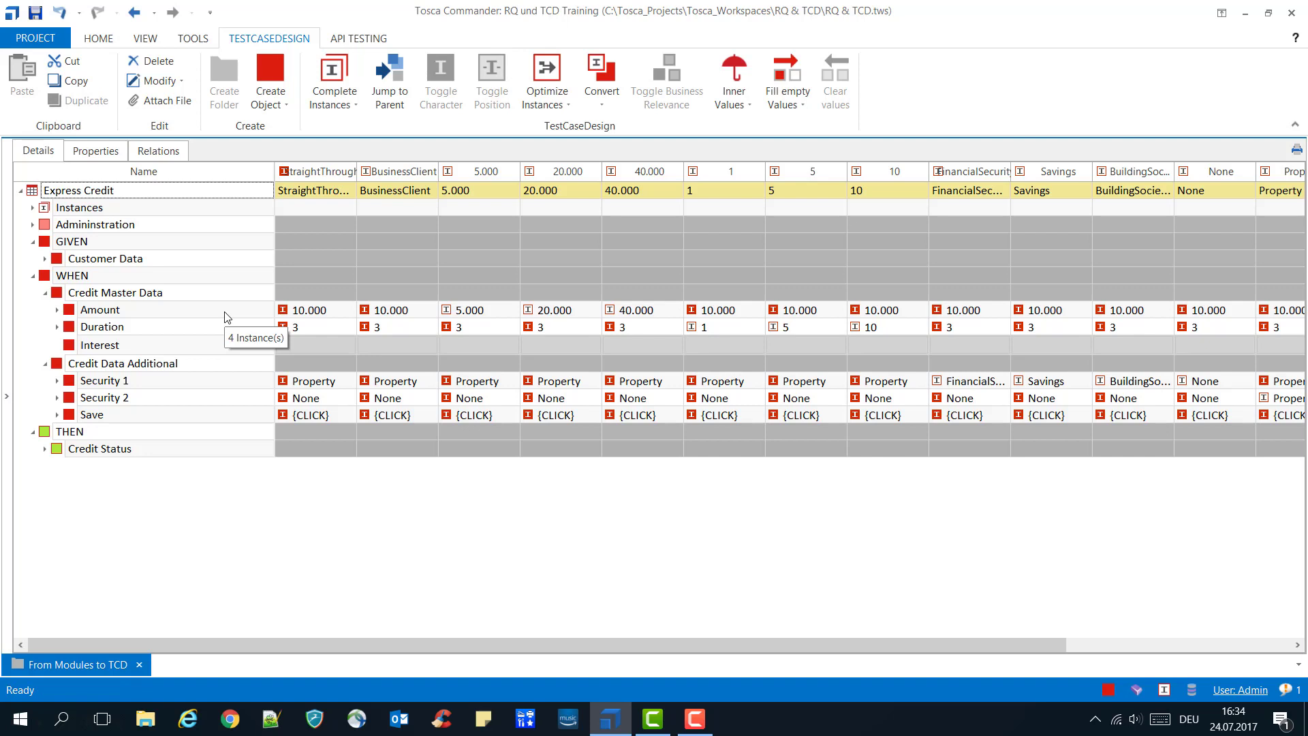
mouse_move(207, 302)
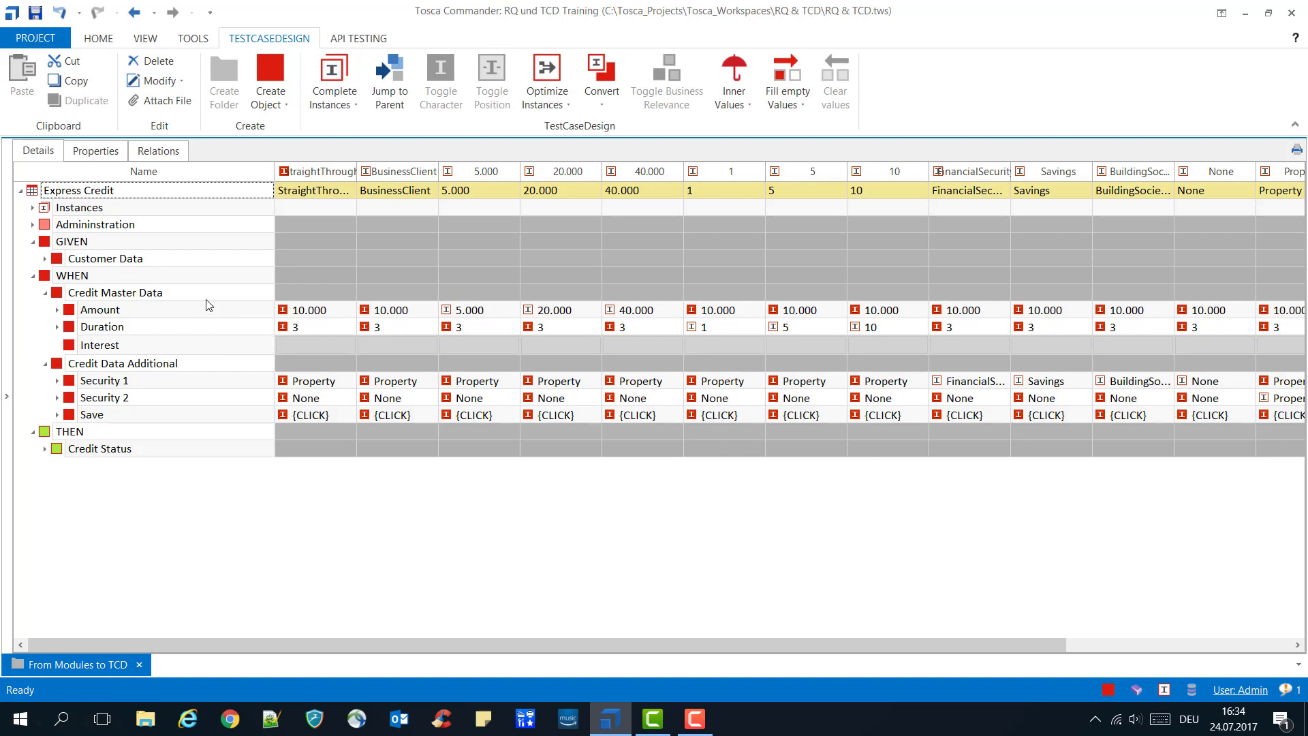
- Expand Customer Data under GIVEN and Credit Status under THEN in the instances grid
left_click(45, 258)
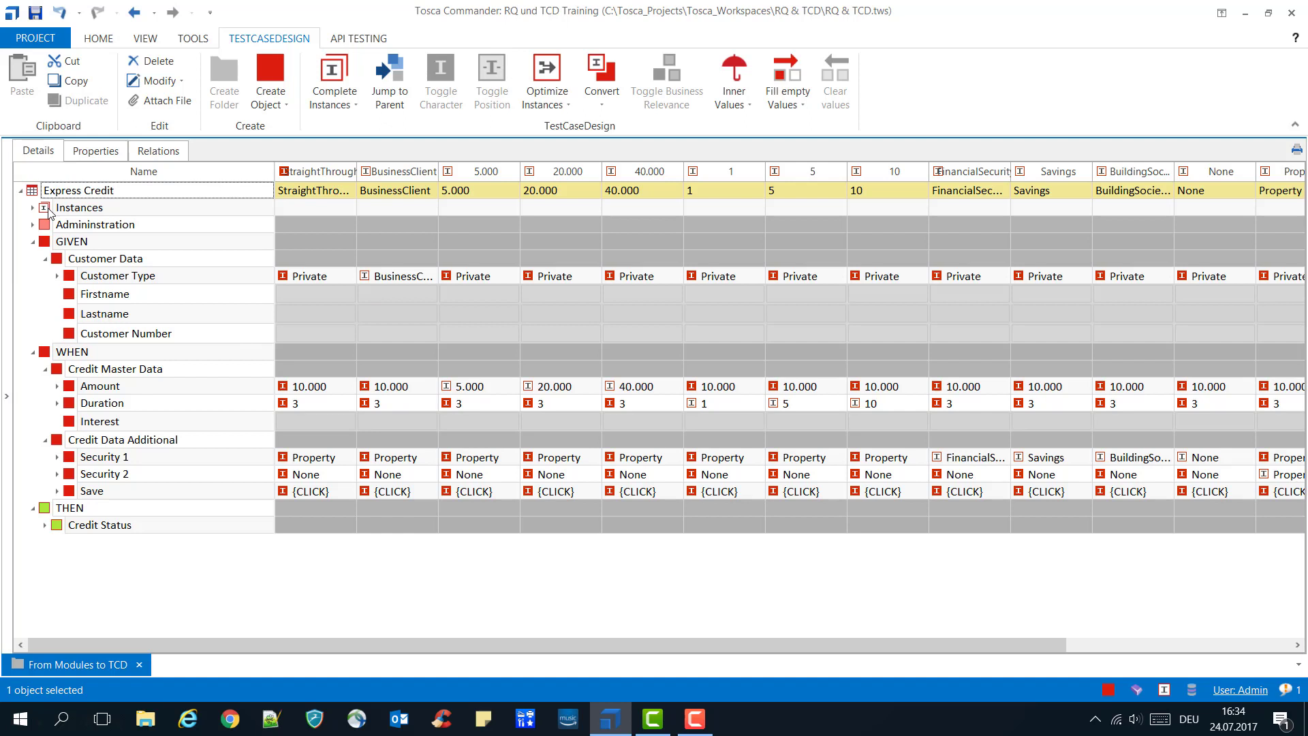
mouse_move(48, 209)
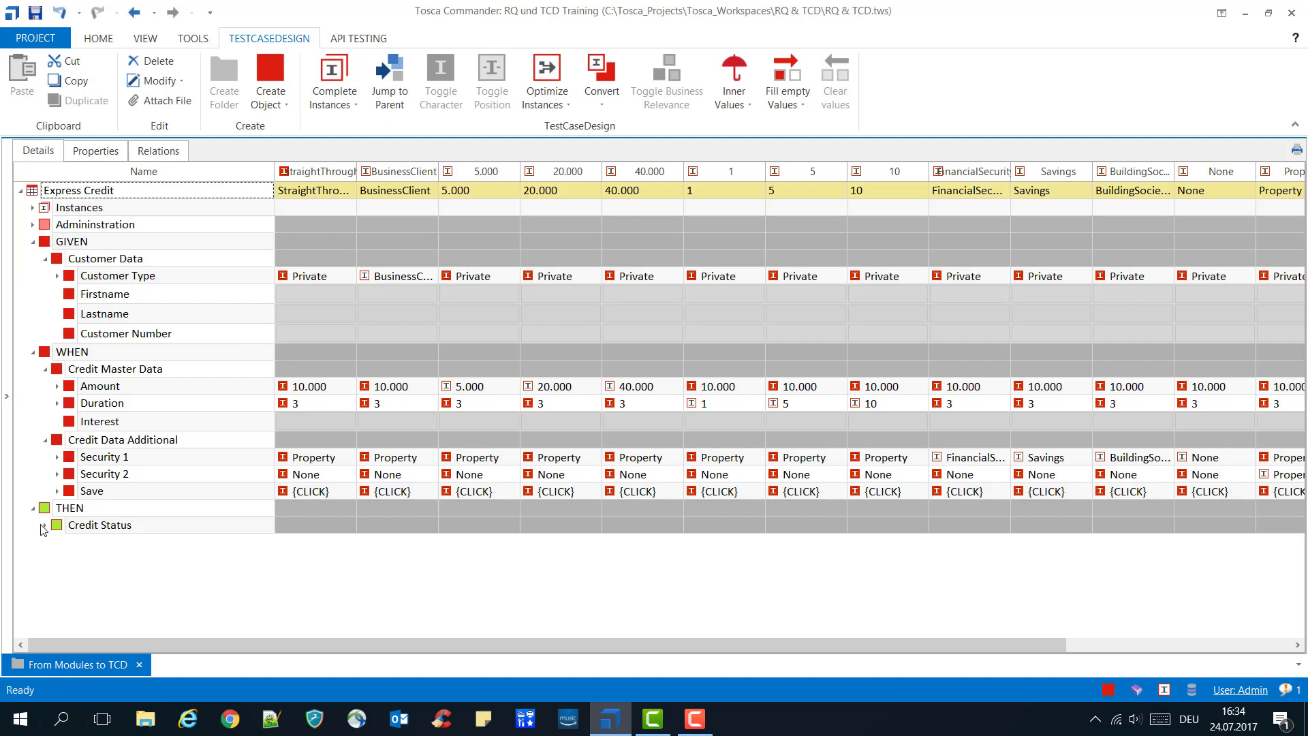
left_click(42, 525)
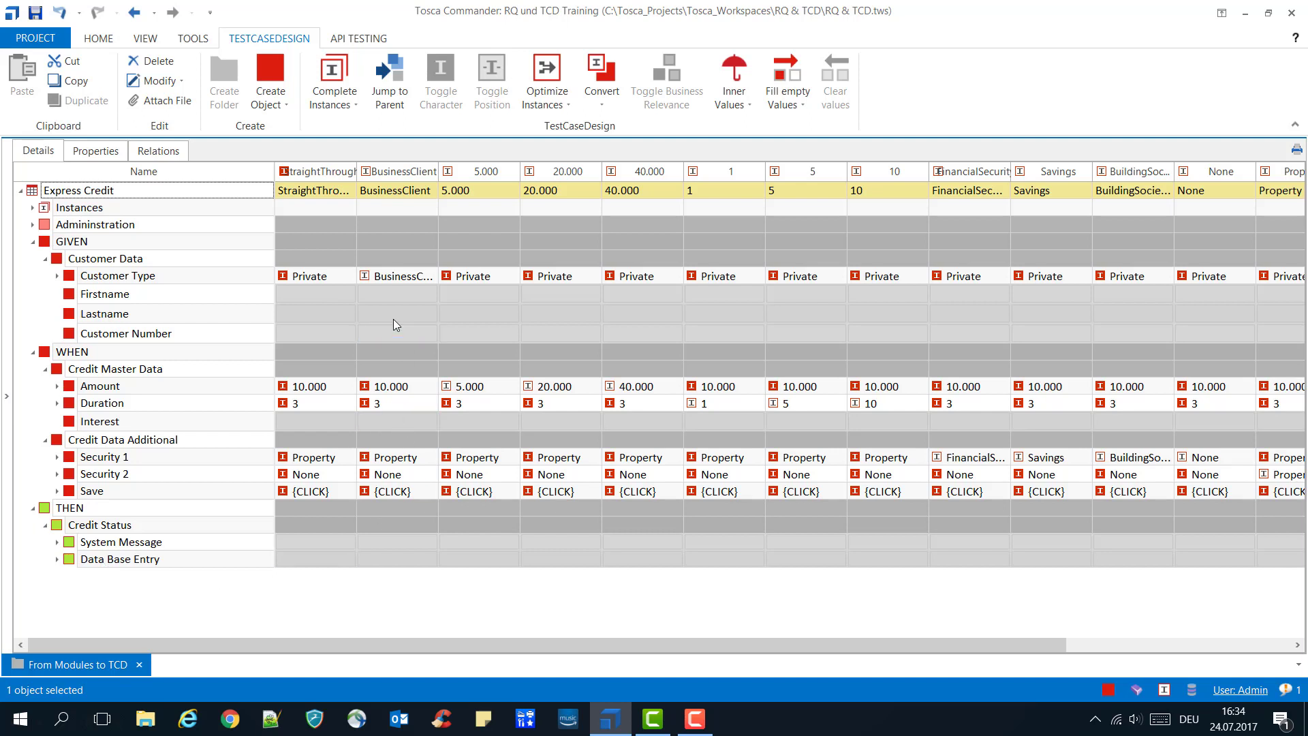
left_click(315, 333)
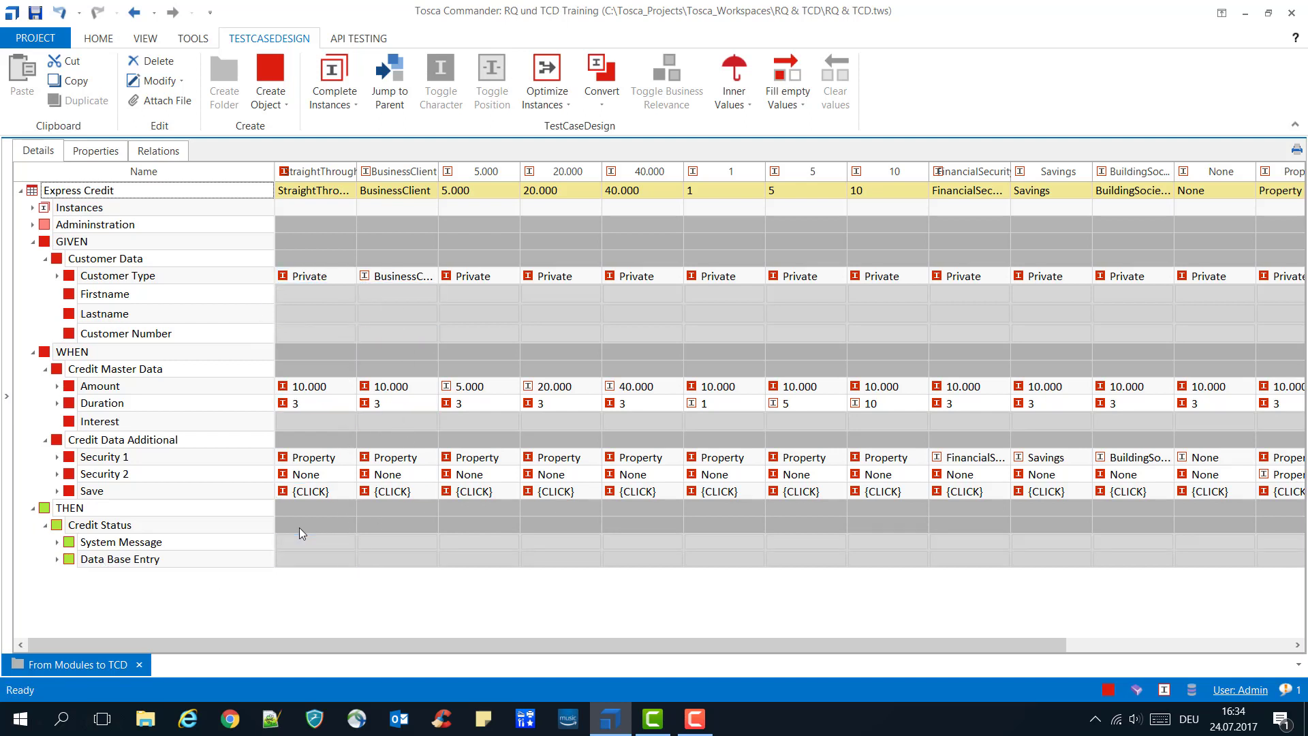
- Set the straight-through case's System Message to 'granted' and Data Base Entry to 'correct'
left_click(349, 541)
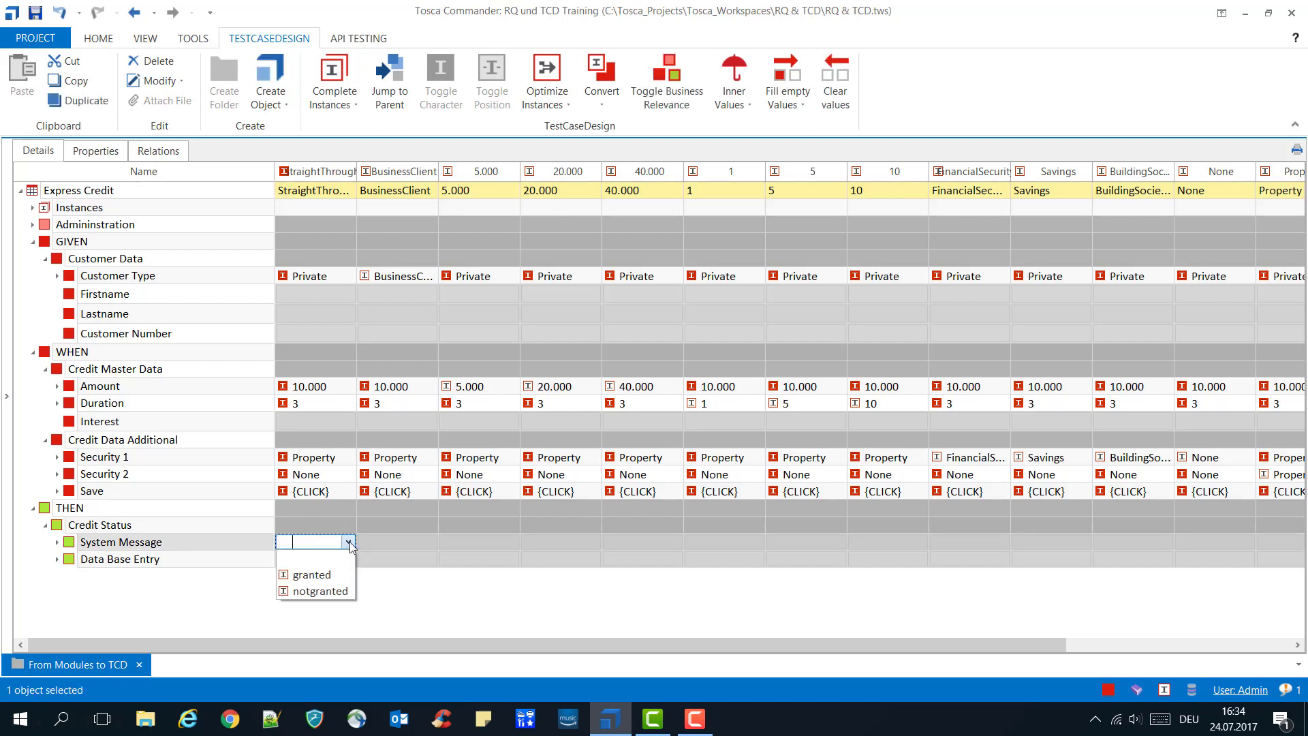
left_click(311, 574)
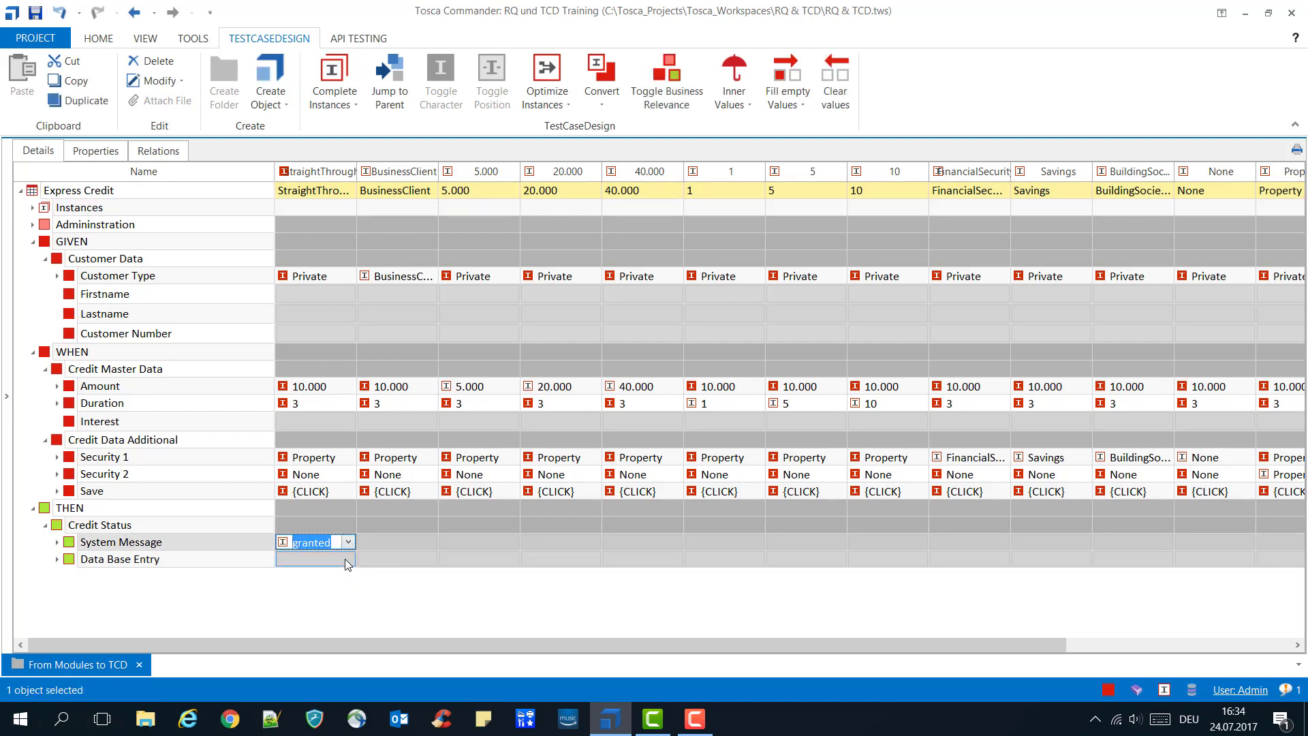
left_click(313, 559)
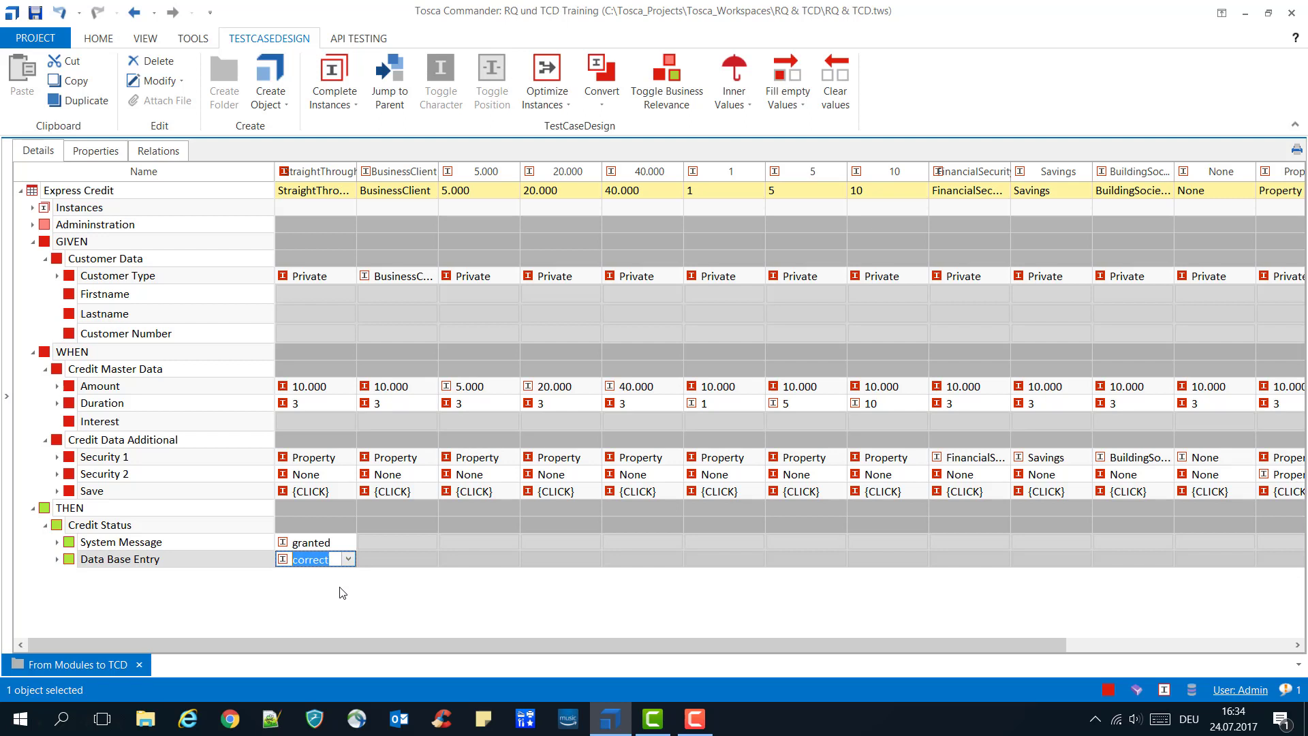
left_click(97, 38)
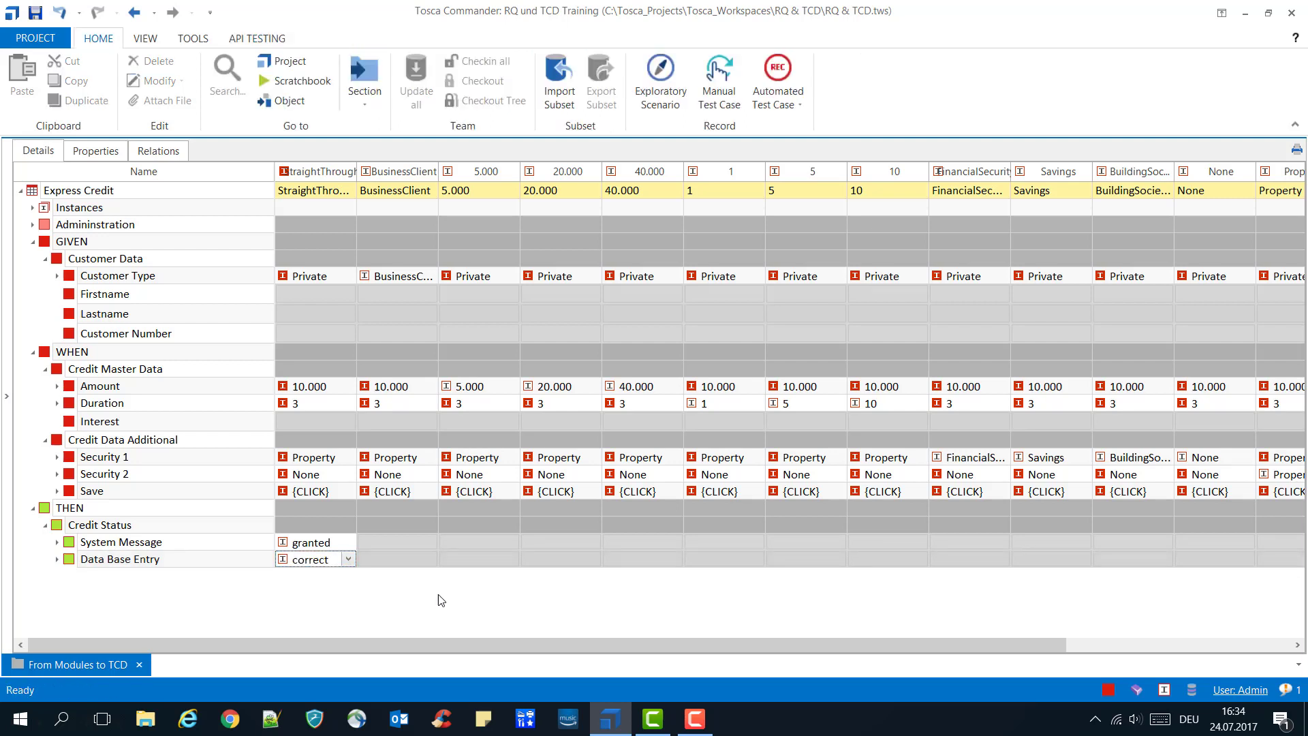